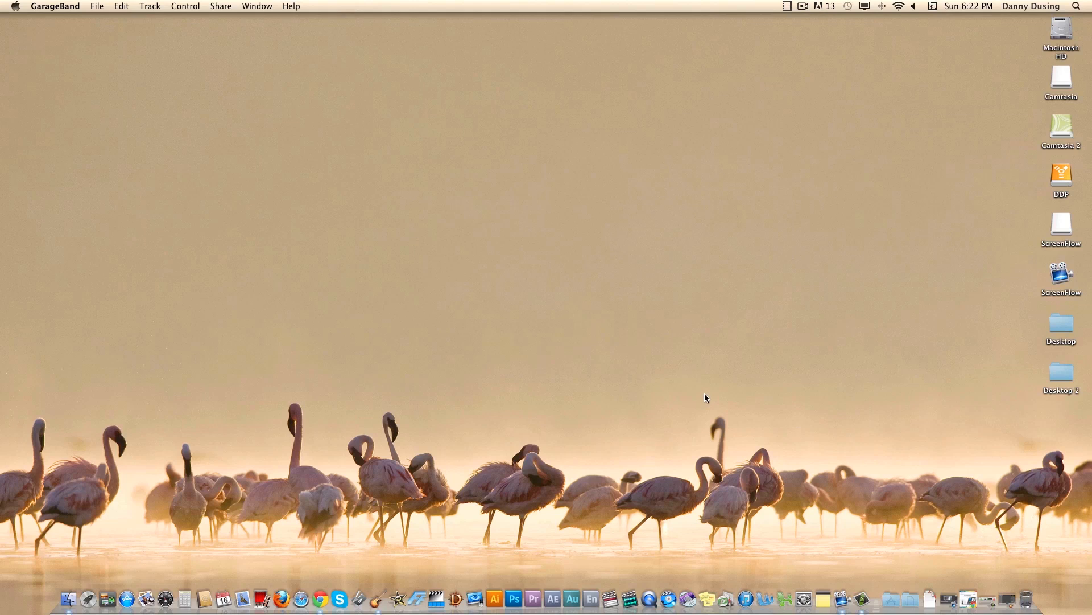
mouse_move(783, 430)
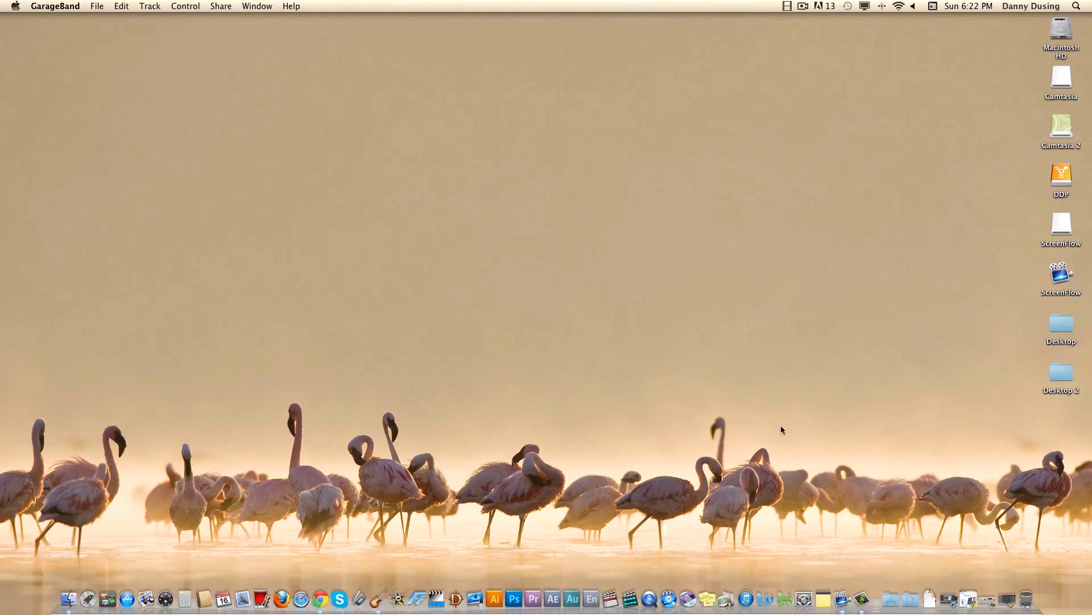
mouse_move(844, 599)
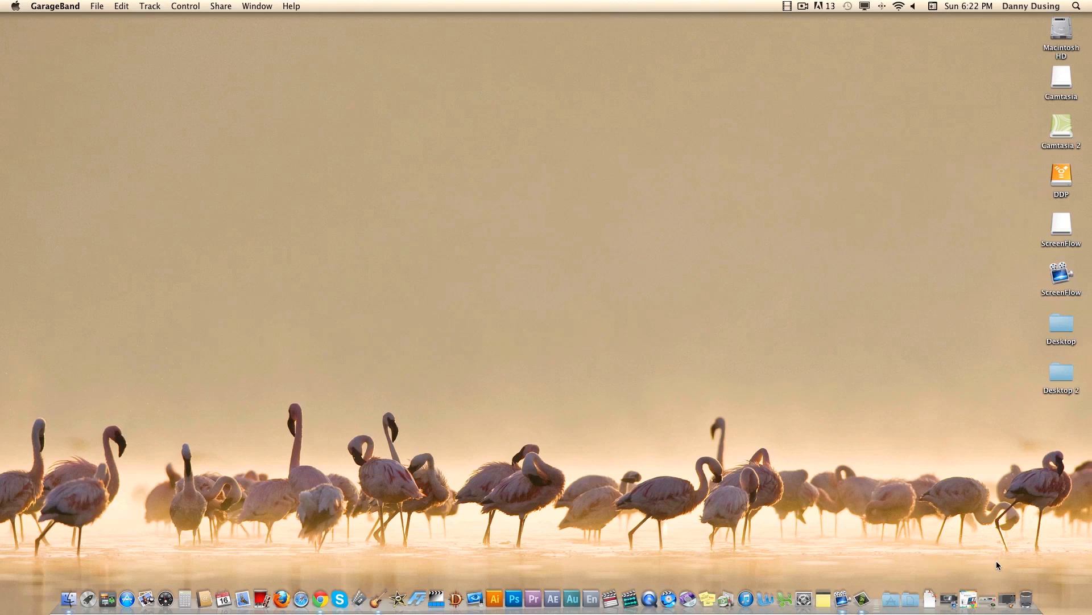
mouse_move(842, 567)
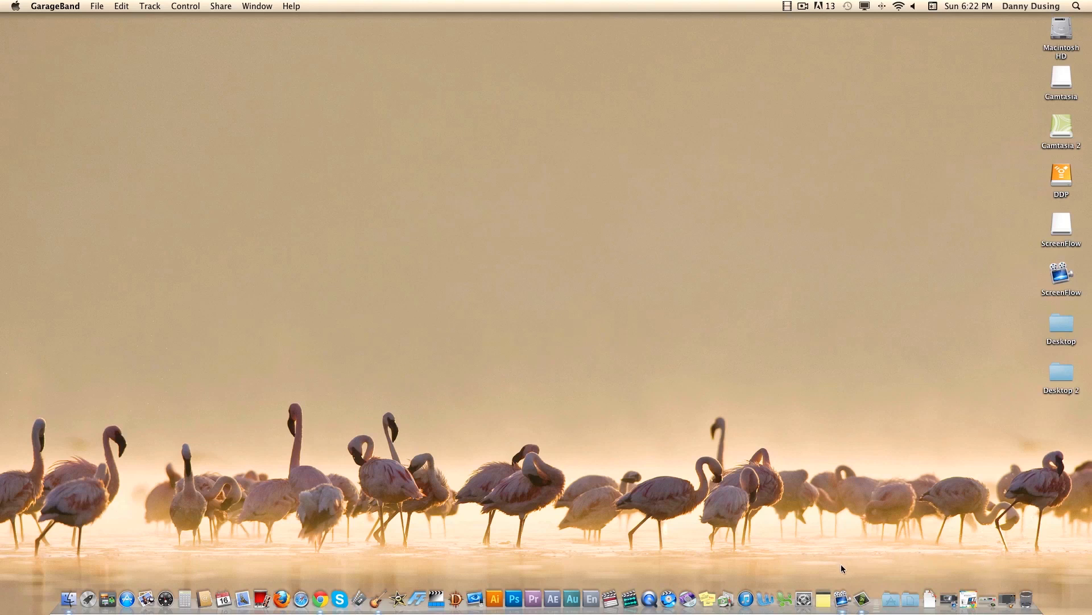
mouse_move(952, 569)
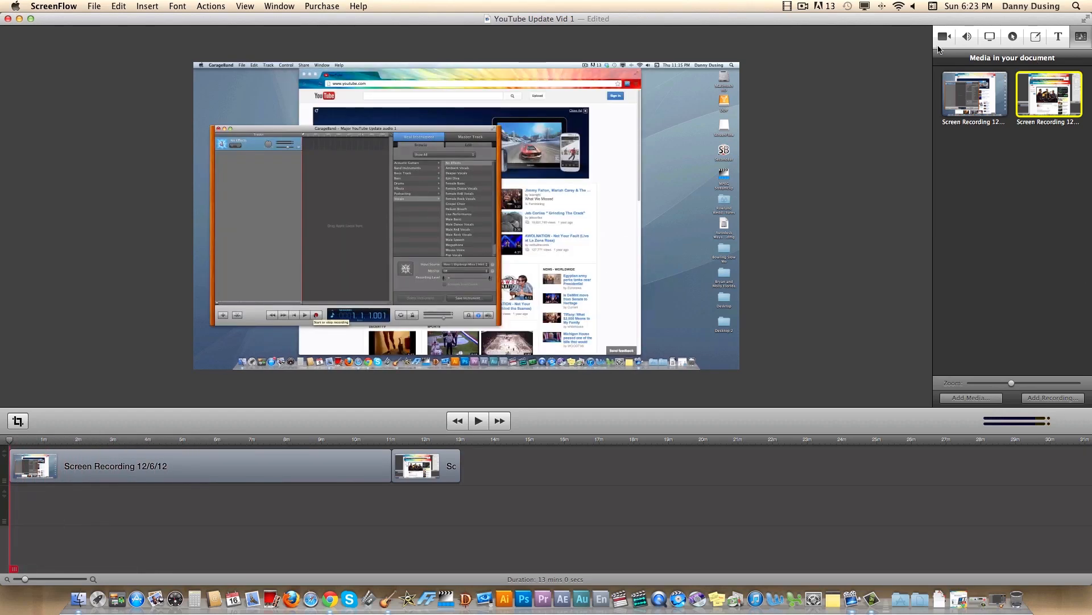
- Review the clip's Audio, Screen Recording and Text inspector settings for YouTube Update Vid 1
click(967, 37)
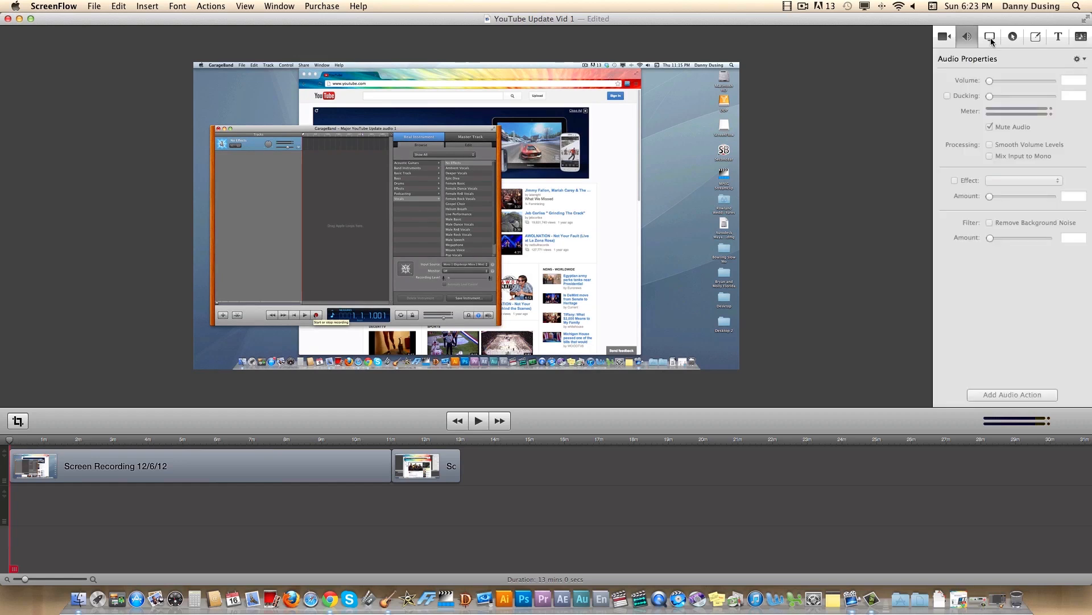
click(989, 36)
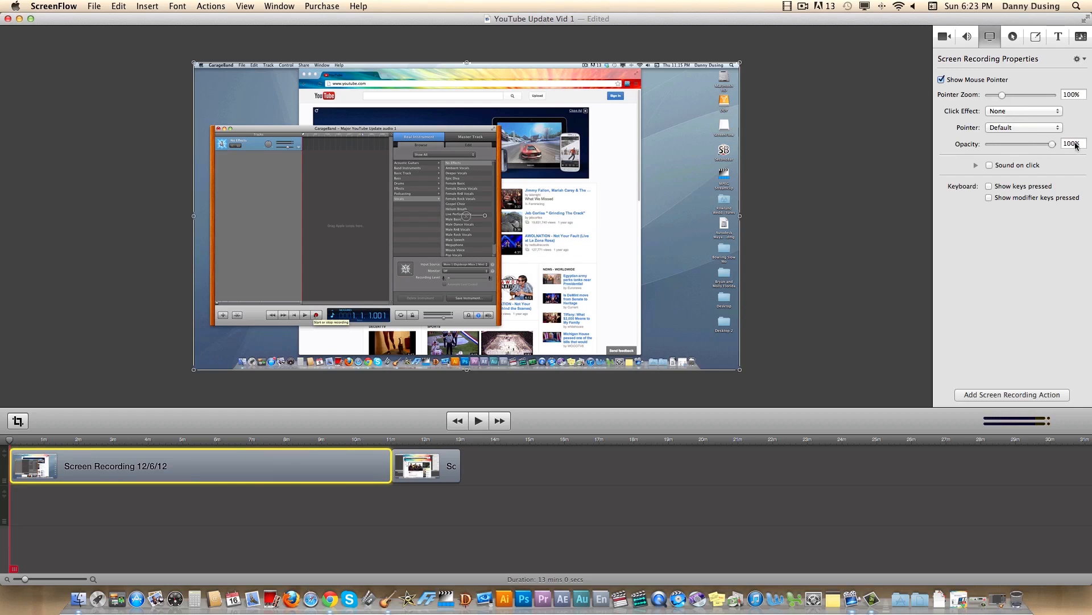
click(1052, 37)
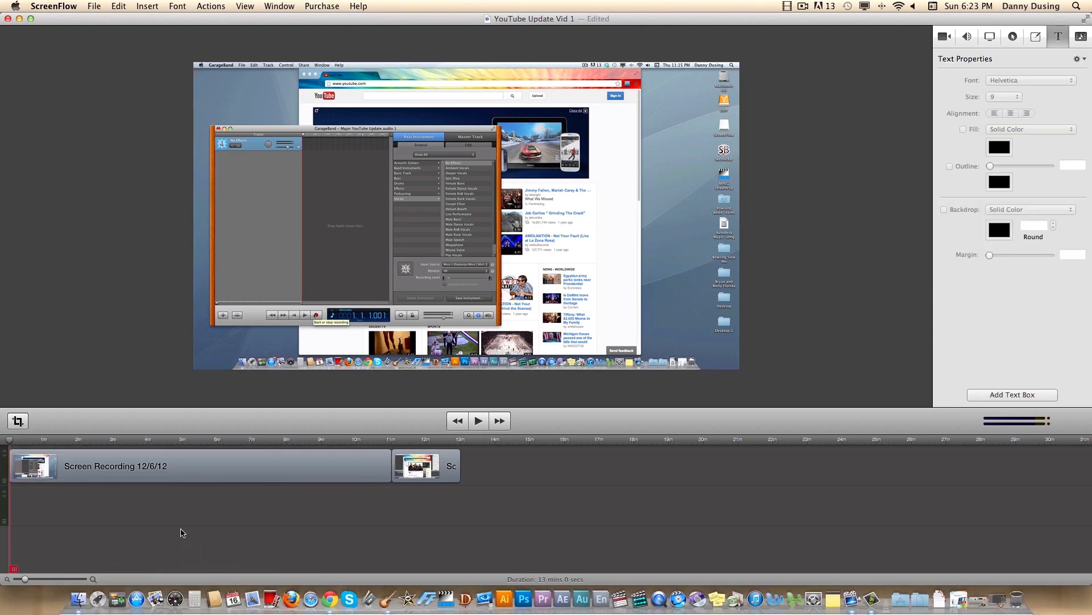
mouse_move(81, 6)
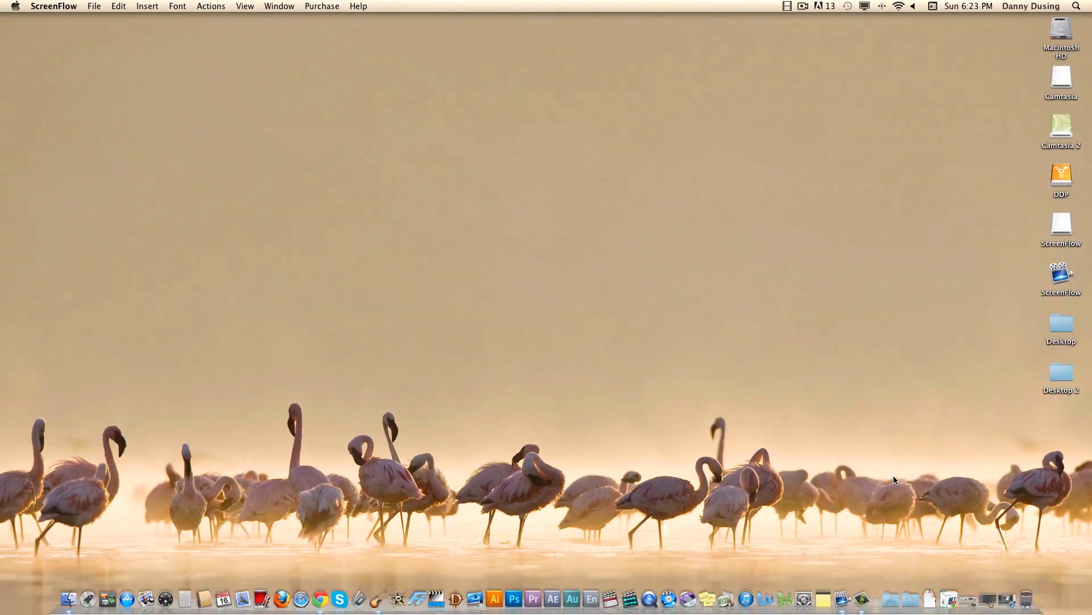
mouse_move(873, 580)
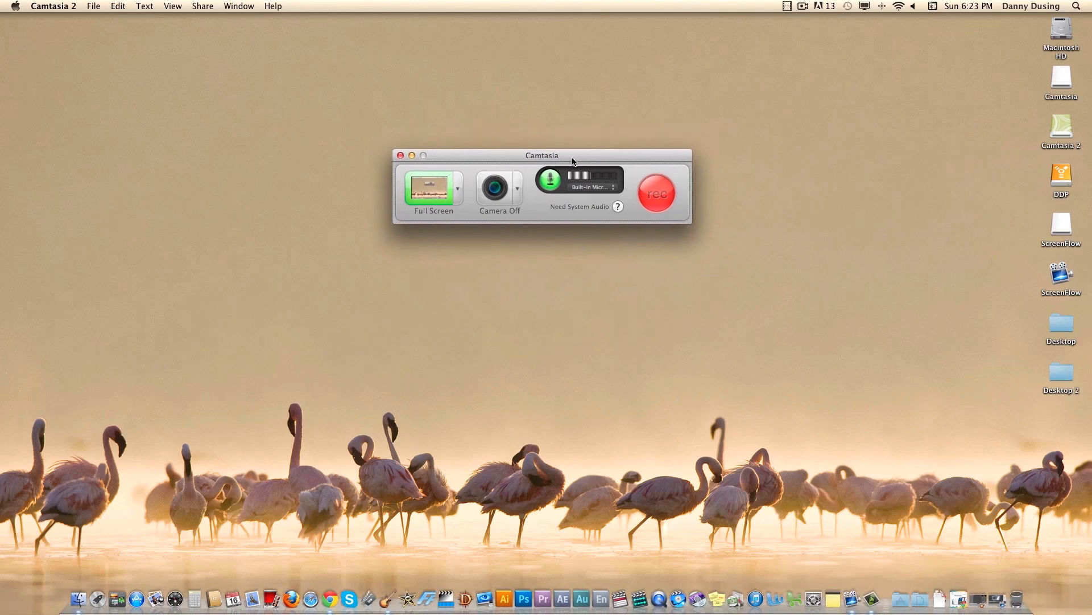
- Set the recorder's audio input to Digidesign Mbox 2 Mini and leave the camera off
drag(571, 156, 571, 160)
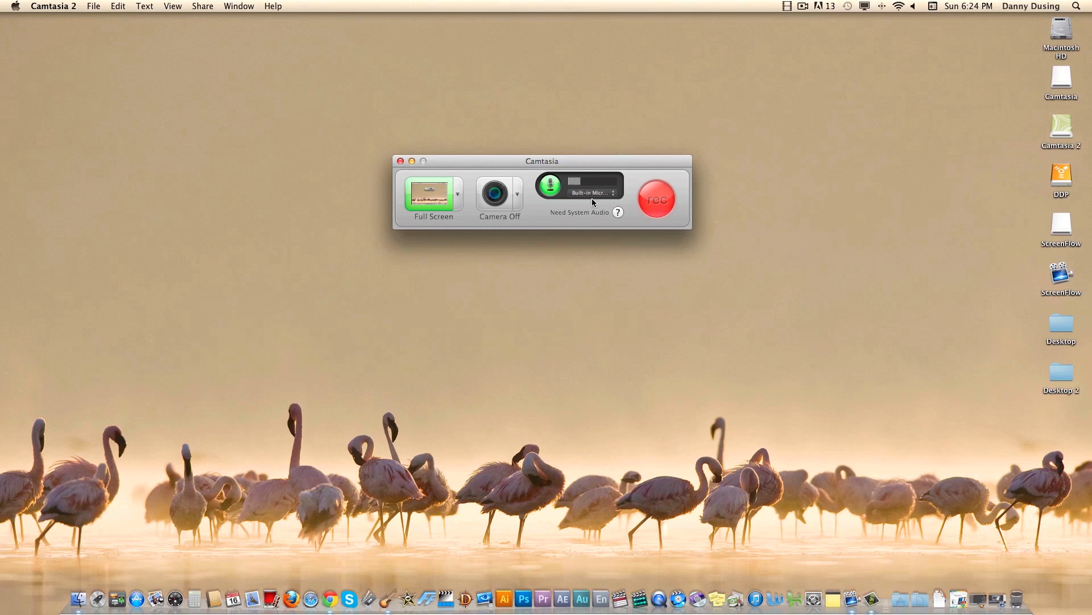
click(592, 192)
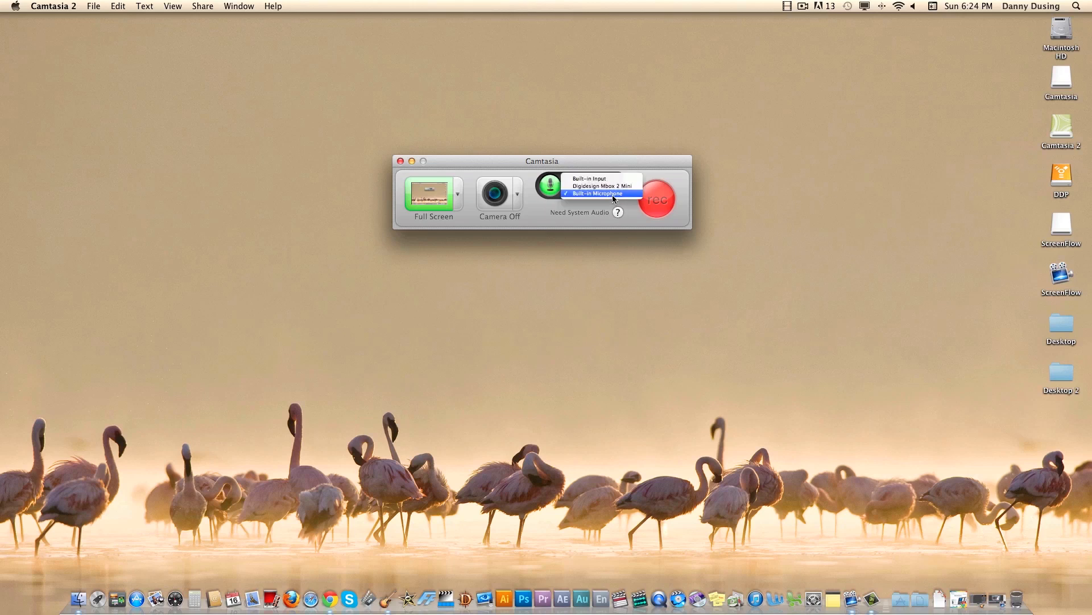
mouse_move(609, 186)
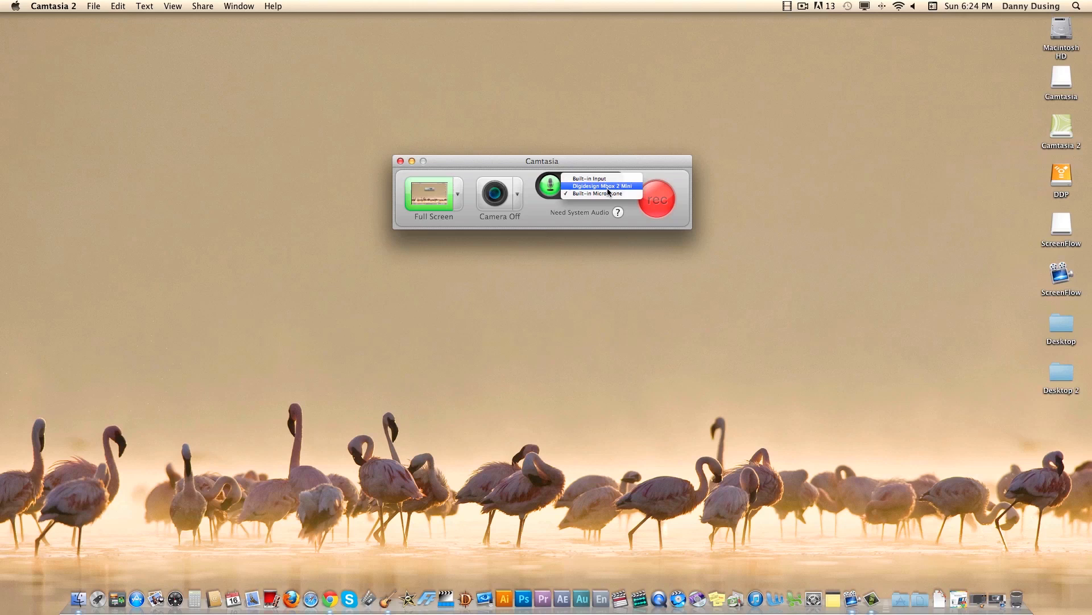
click(603, 185)
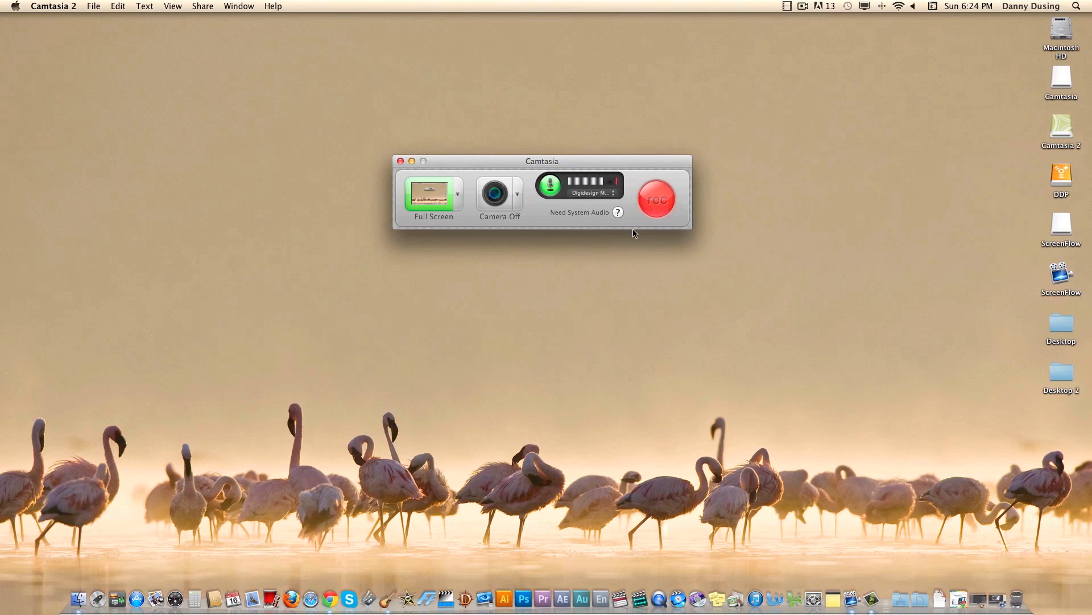
click(518, 196)
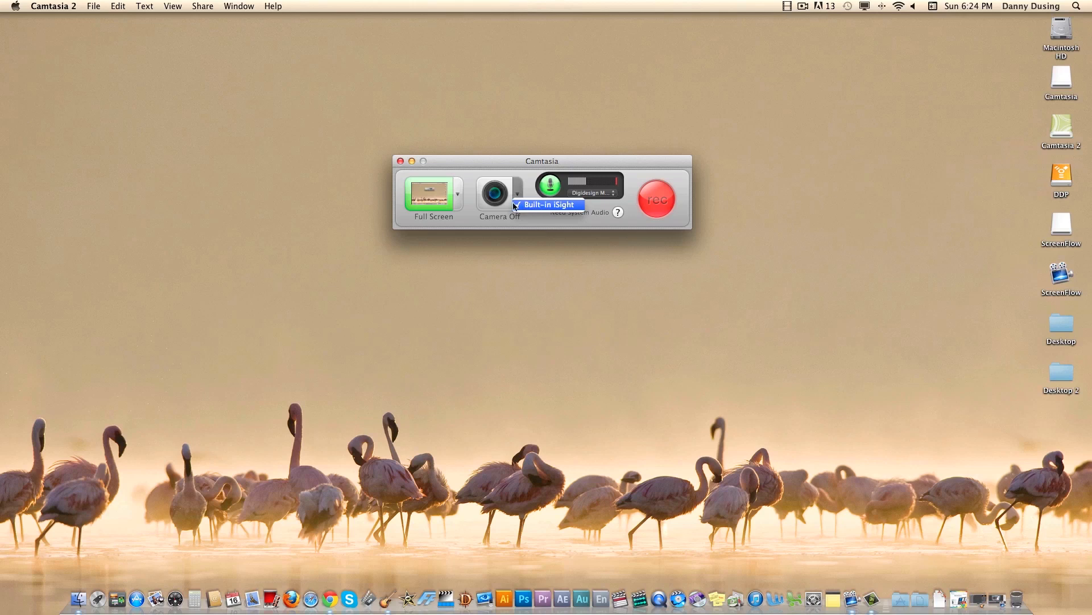
click(547, 205)
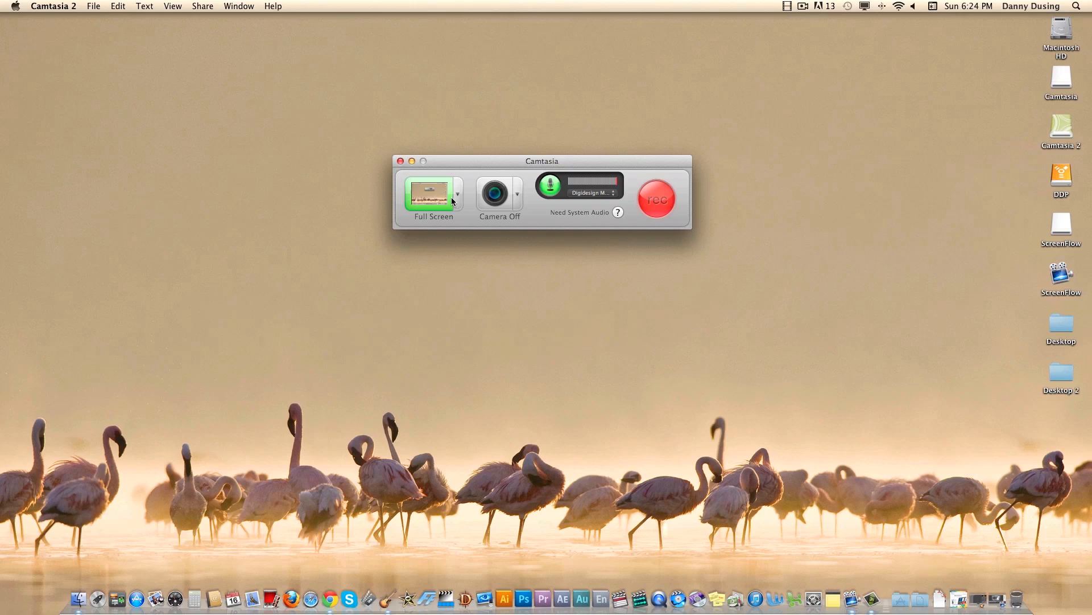
mouse_move(430, 206)
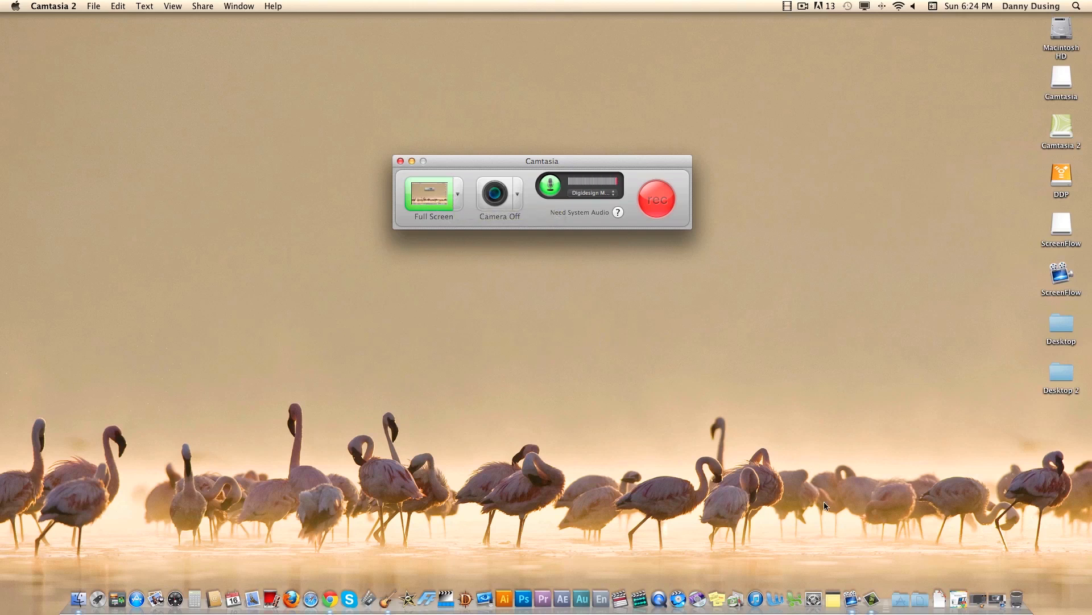
mouse_move(455, 189)
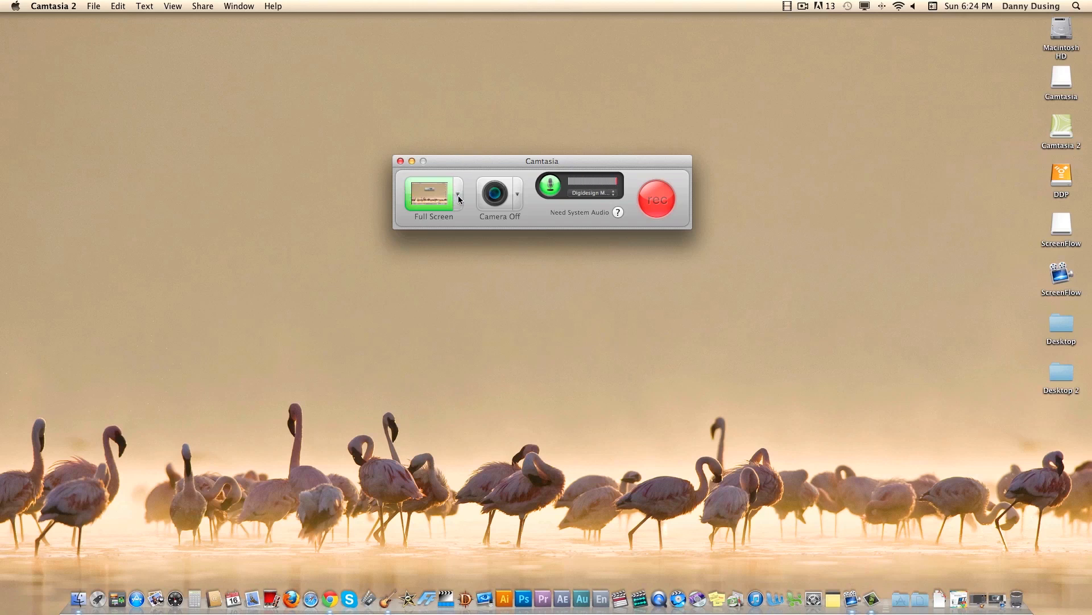
click(459, 195)
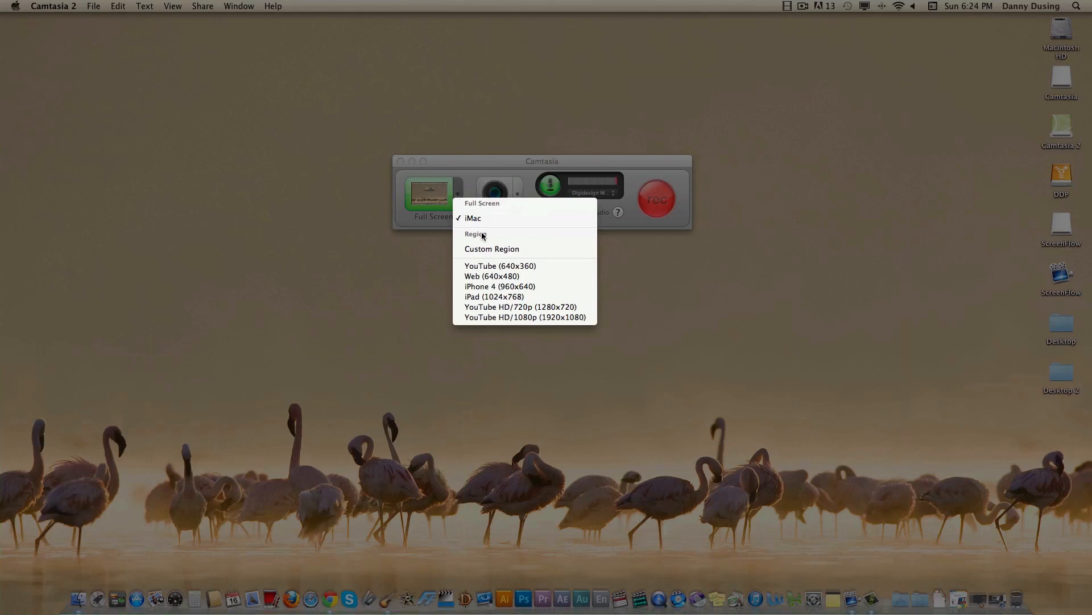
mouse_move(485, 252)
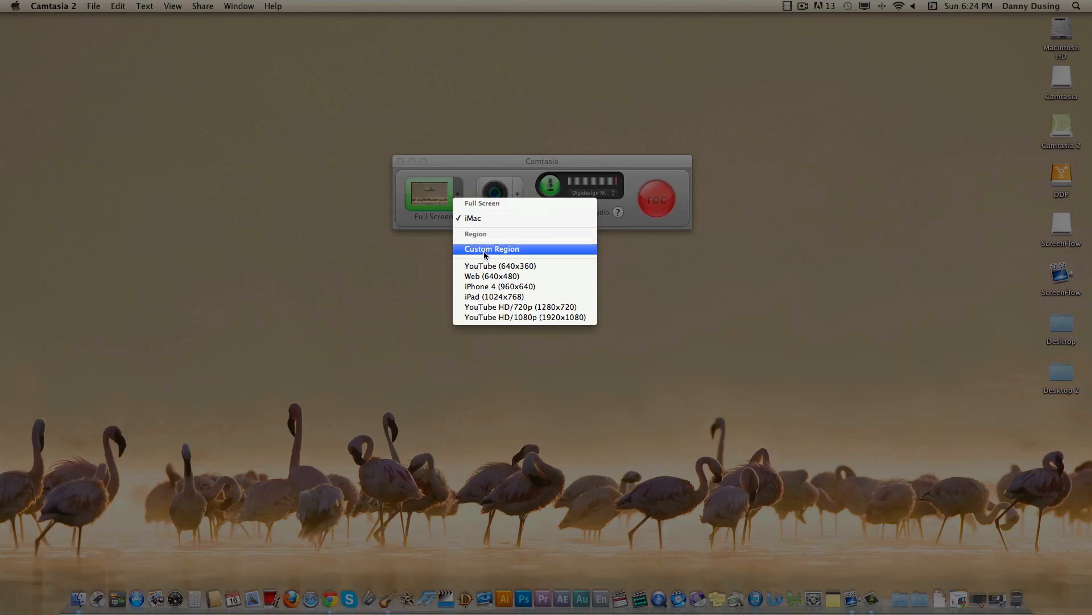
mouse_move(478, 217)
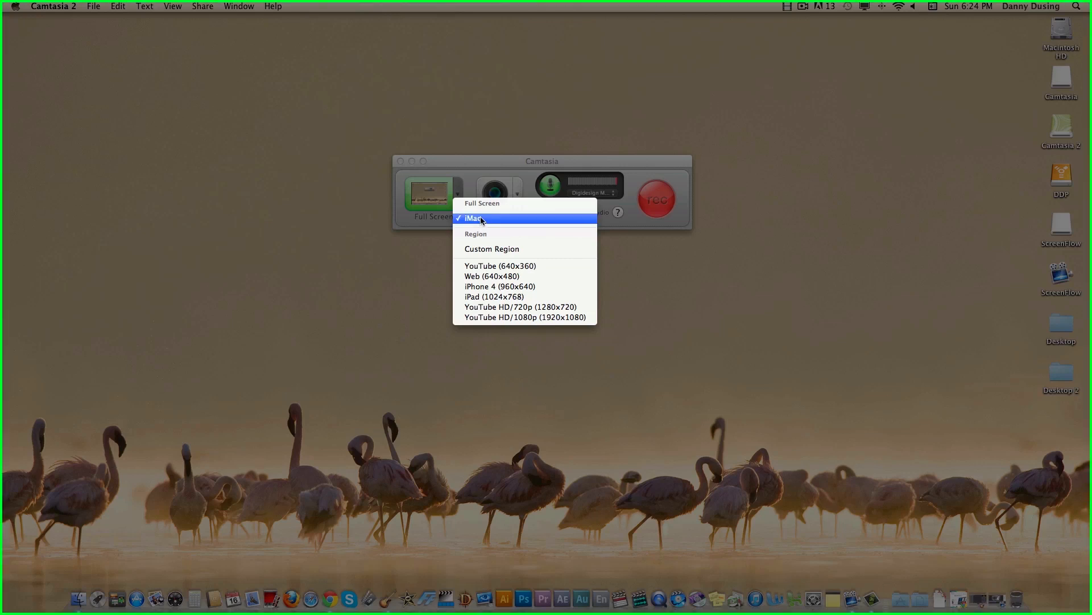
mouse_move(479, 266)
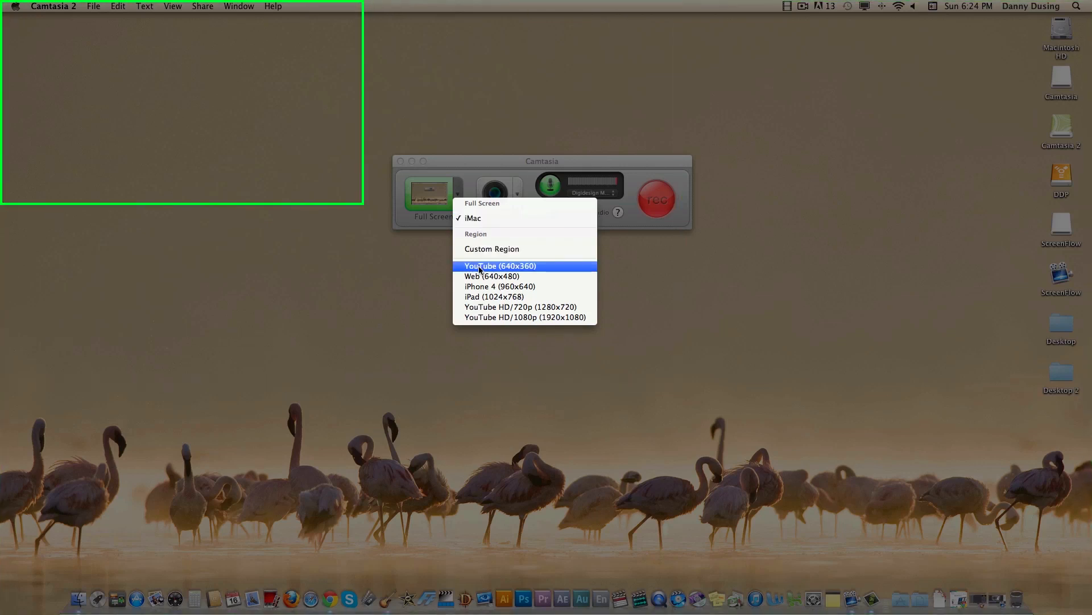
mouse_move(484, 287)
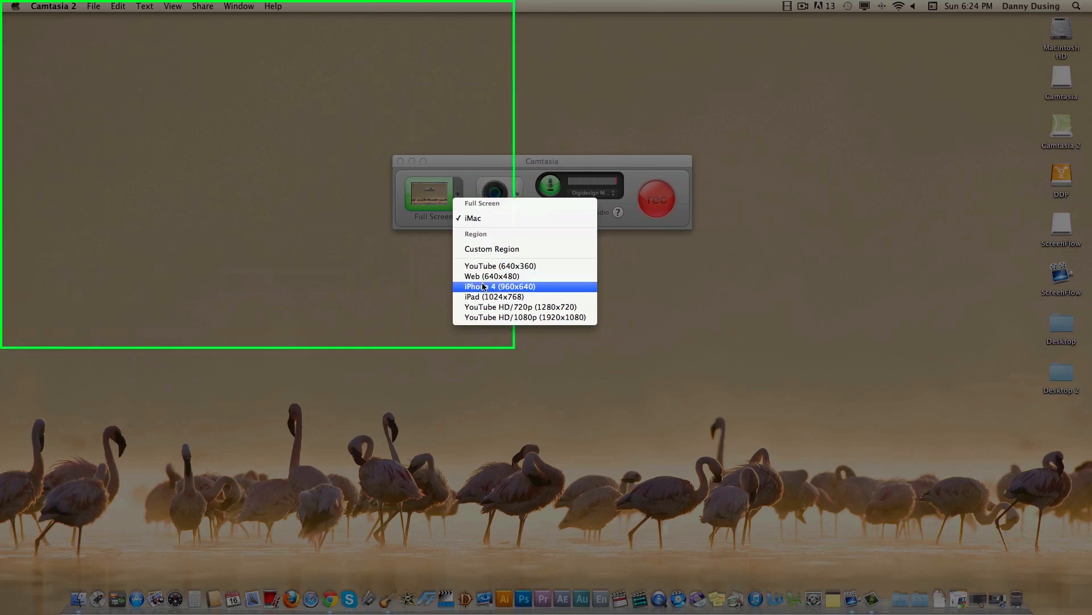
mouse_move(491, 303)
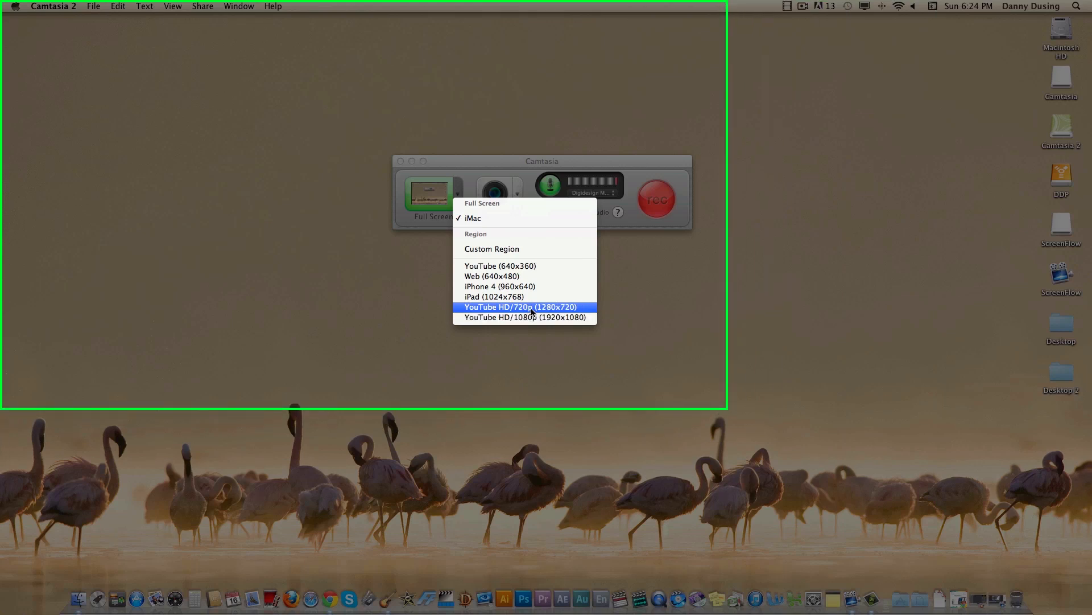
mouse_move(547, 323)
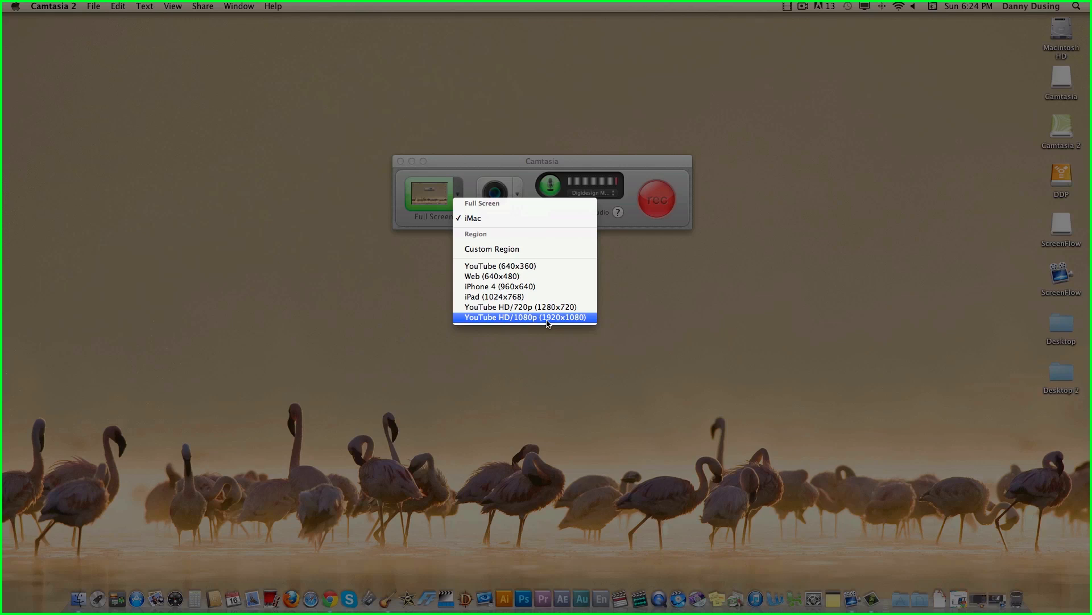
mouse_move(512, 319)
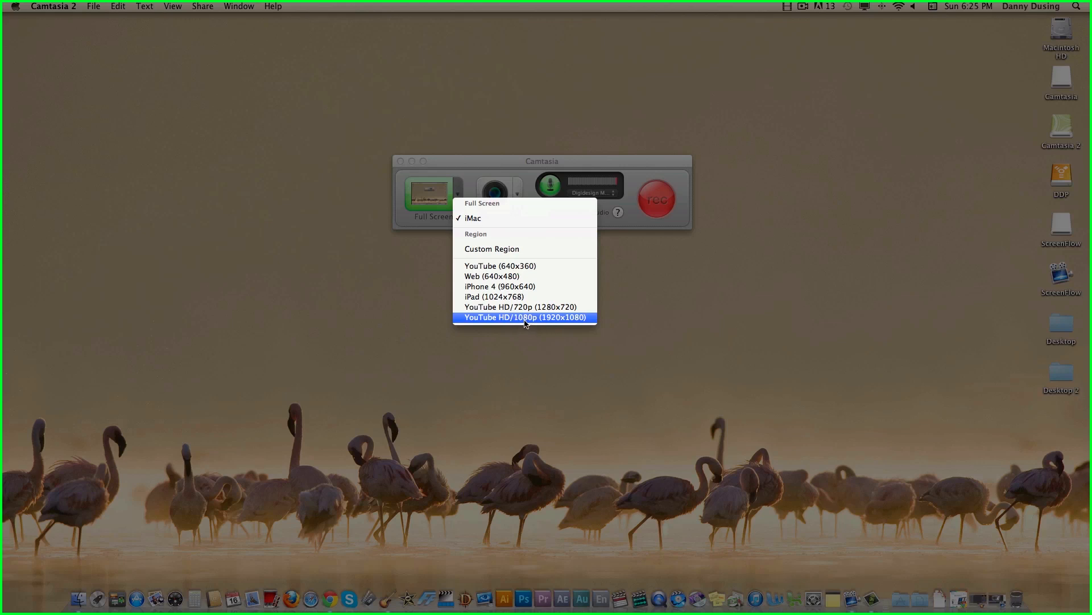
mouse_move(522, 308)
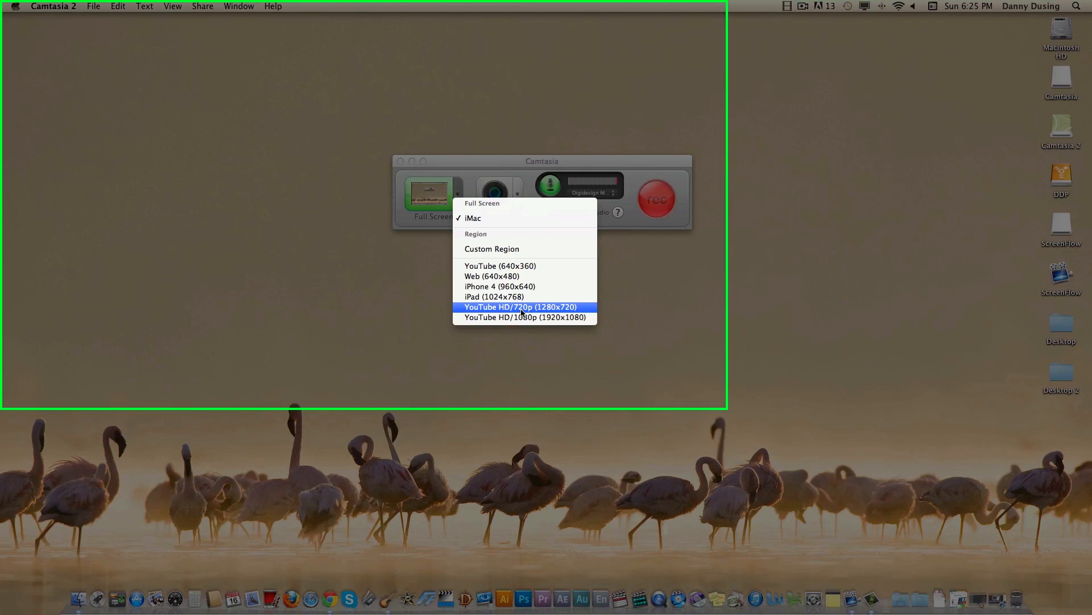
mouse_move(524, 316)
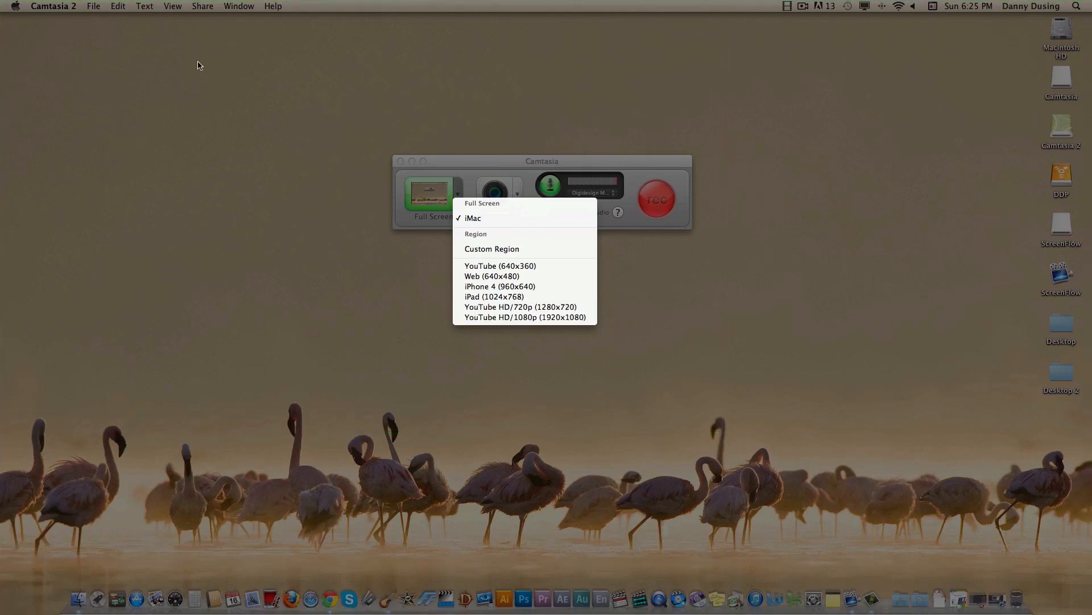
click(482, 203)
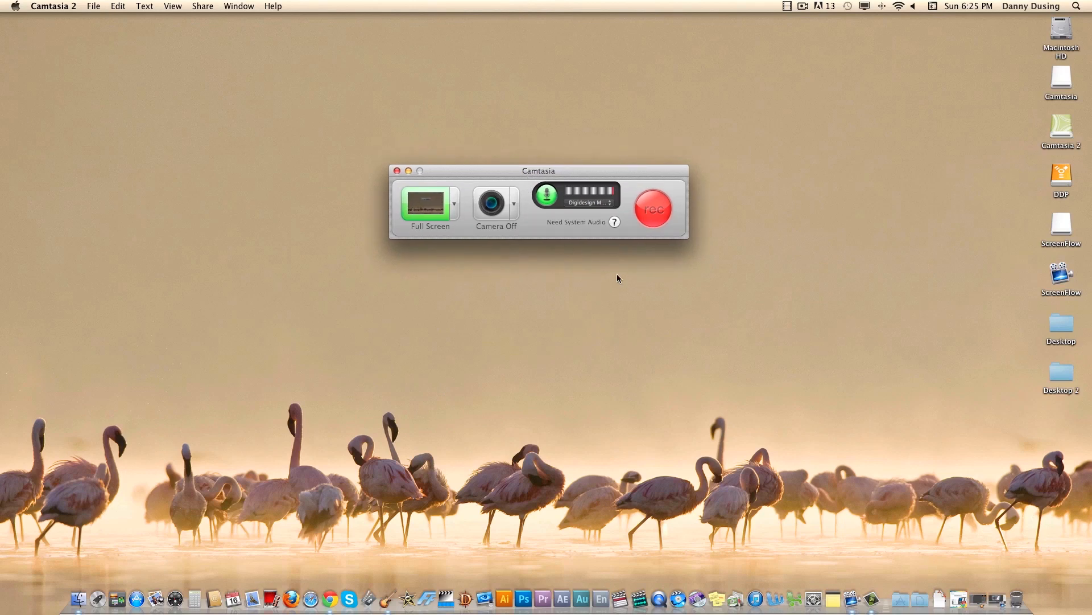
- Stop the recording from the menu bar so clip Rec 12-16-12 1 lands in the editor
click(653, 209)
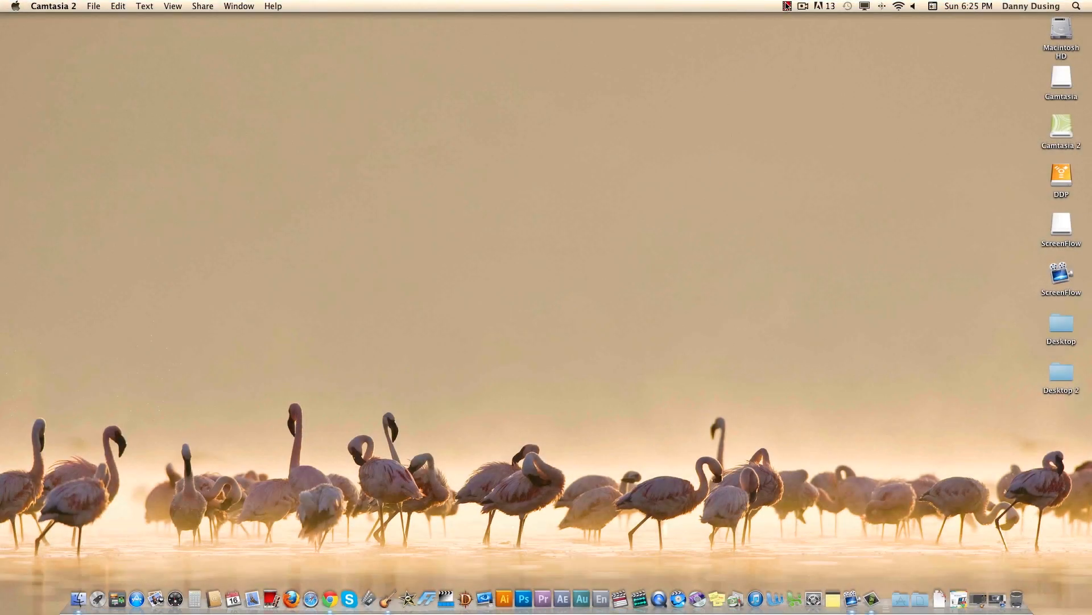
click(787, 5)
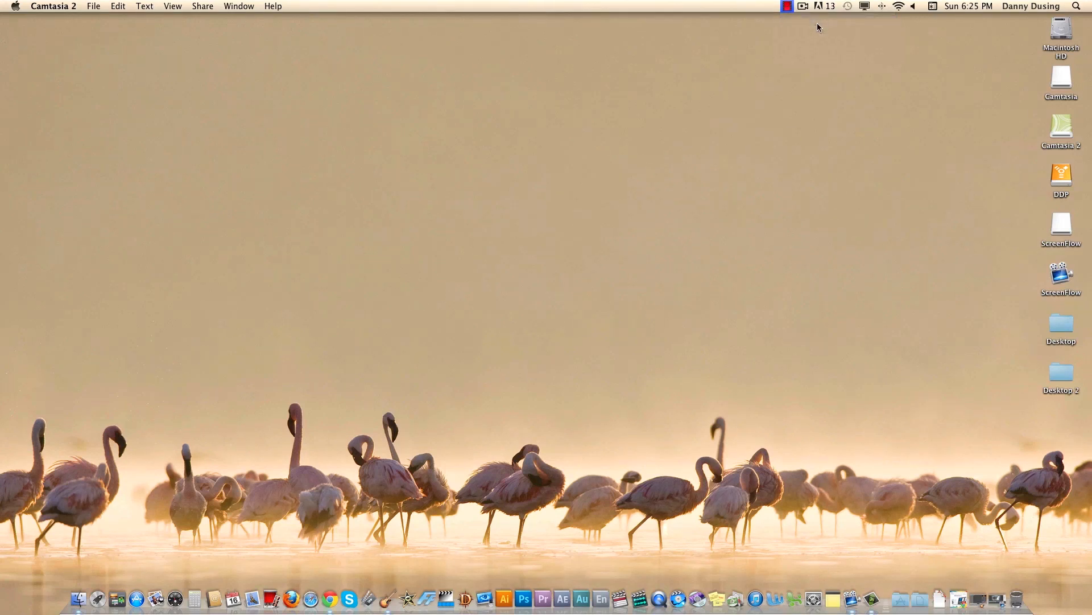
mouse_move(851, 598)
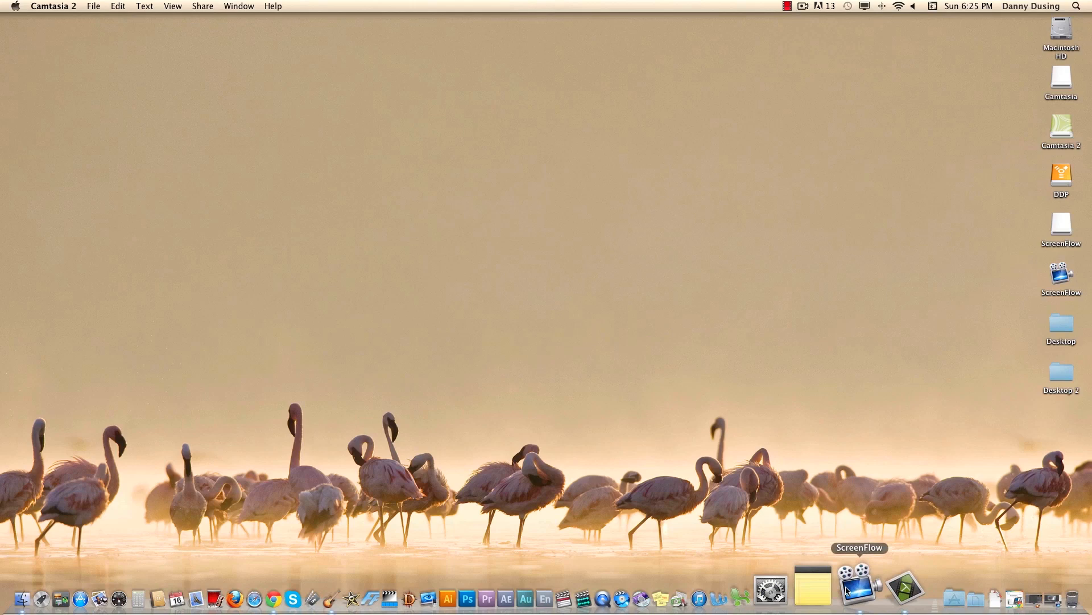
click(851, 586)
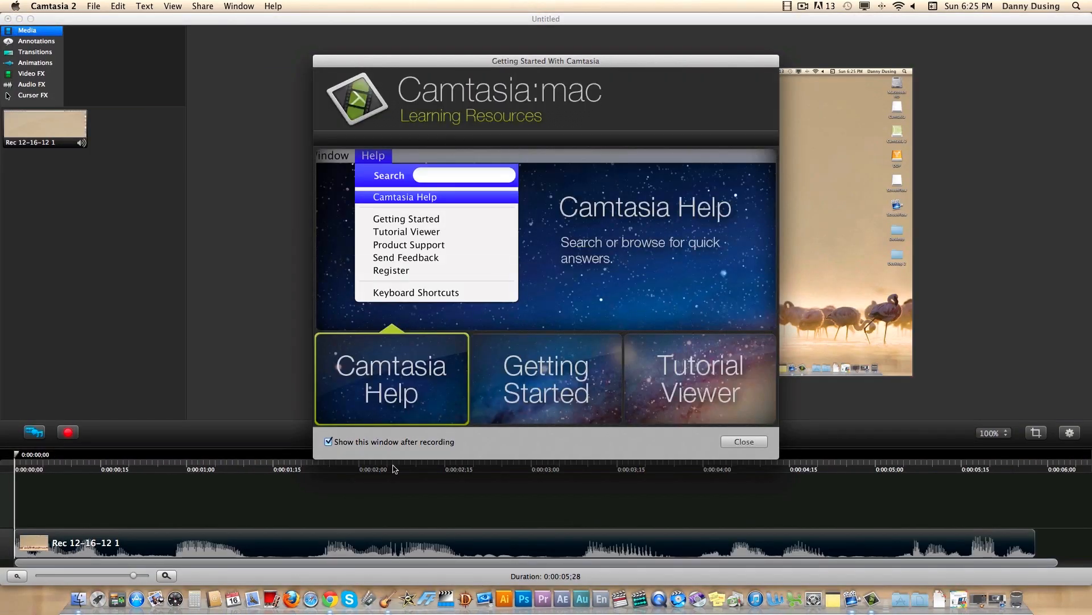
- Close Getting Started With Camtasia and browse the Audio FX, Cursor FX and Video FX libraries
click(744, 442)
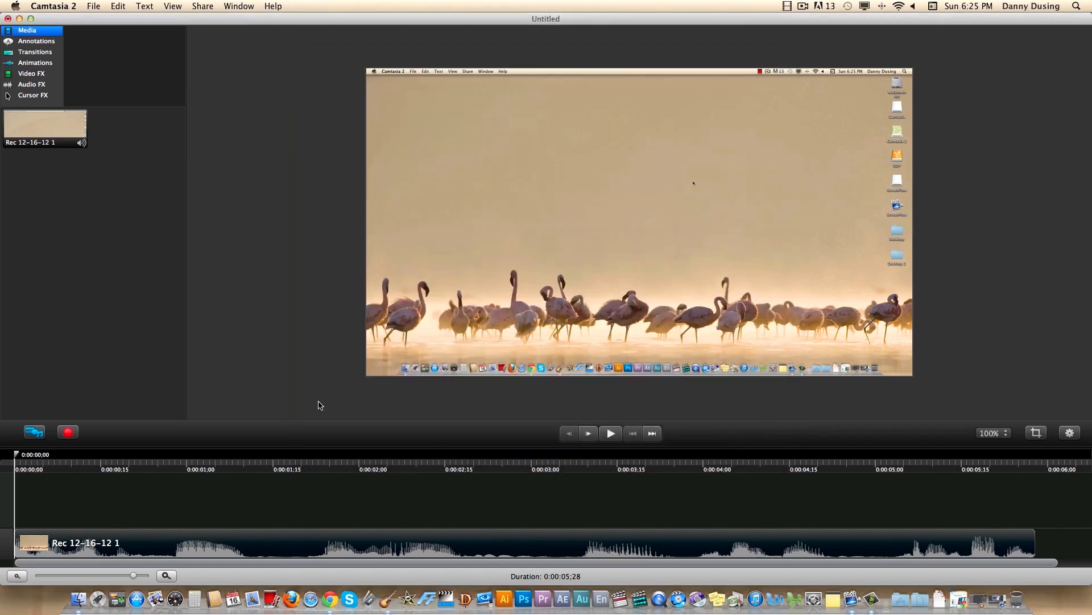
mouse_move(267, 558)
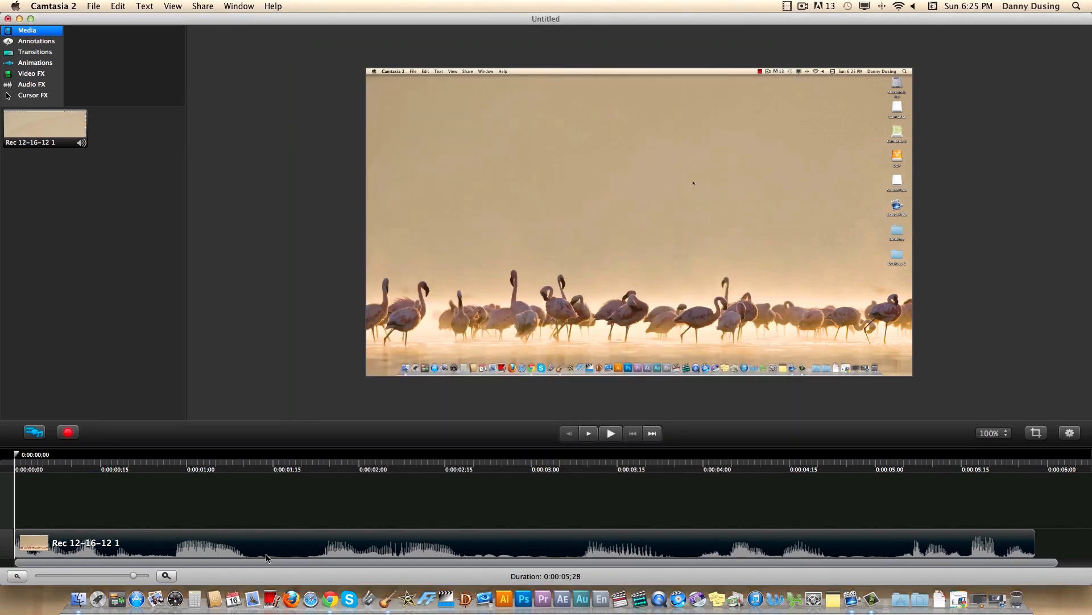
mouse_move(594, 553)
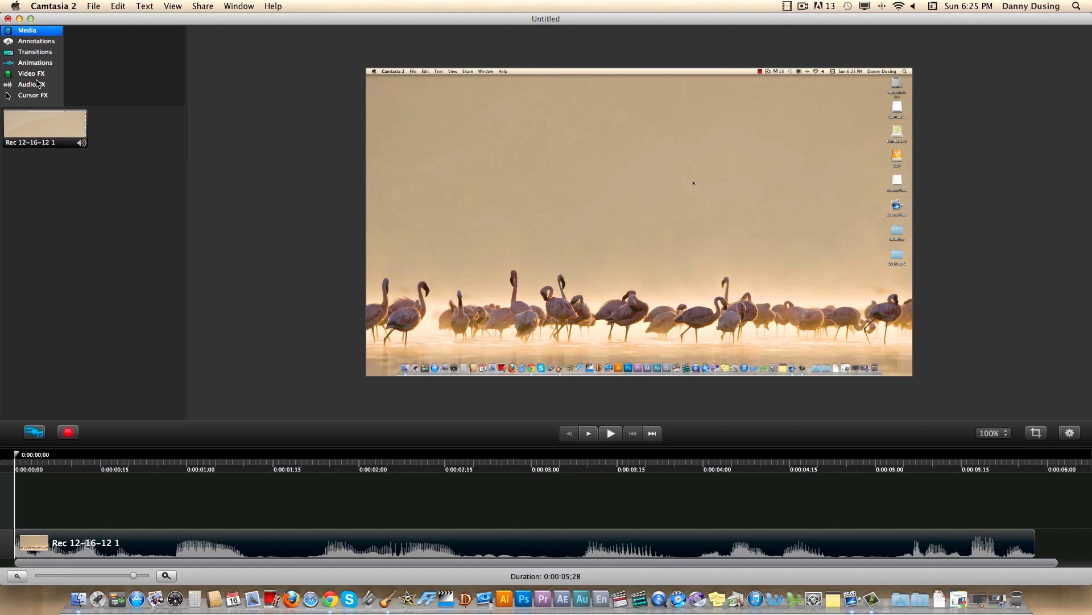
click(30, 84)
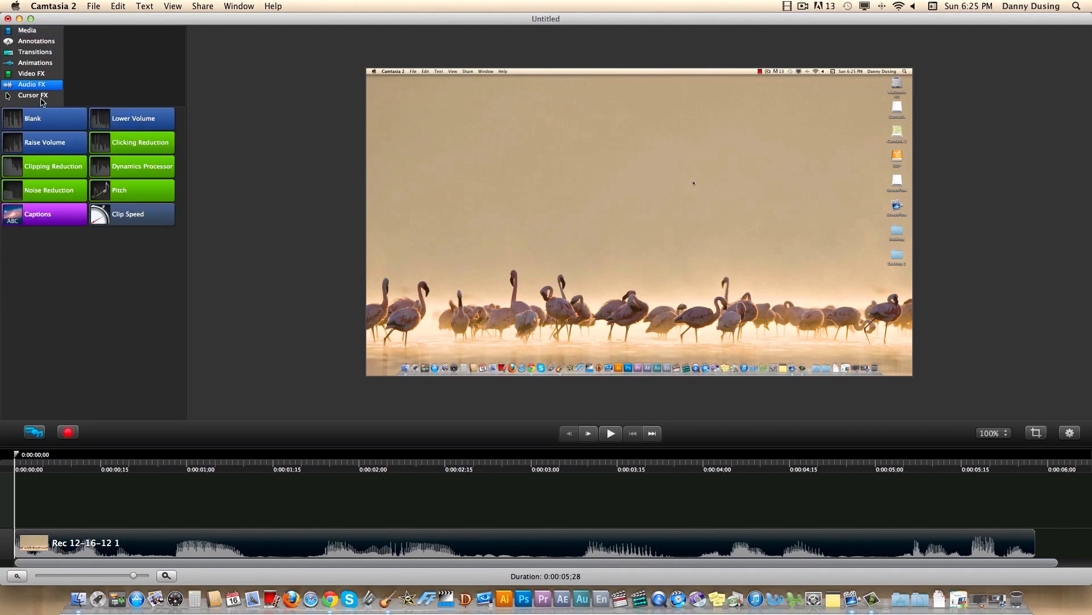
click(34, 96)
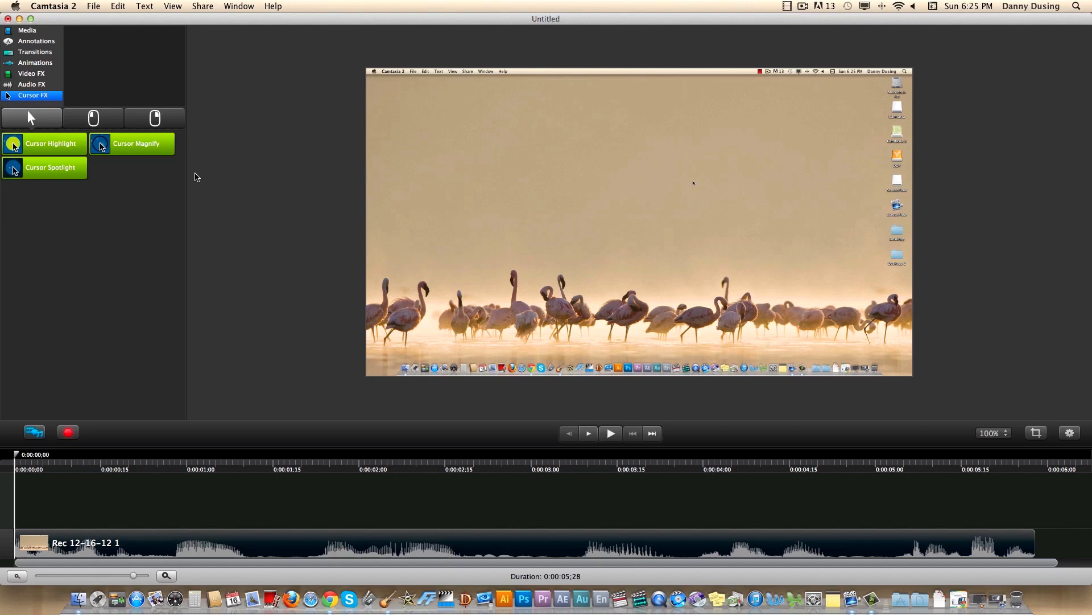
click(32, 73)
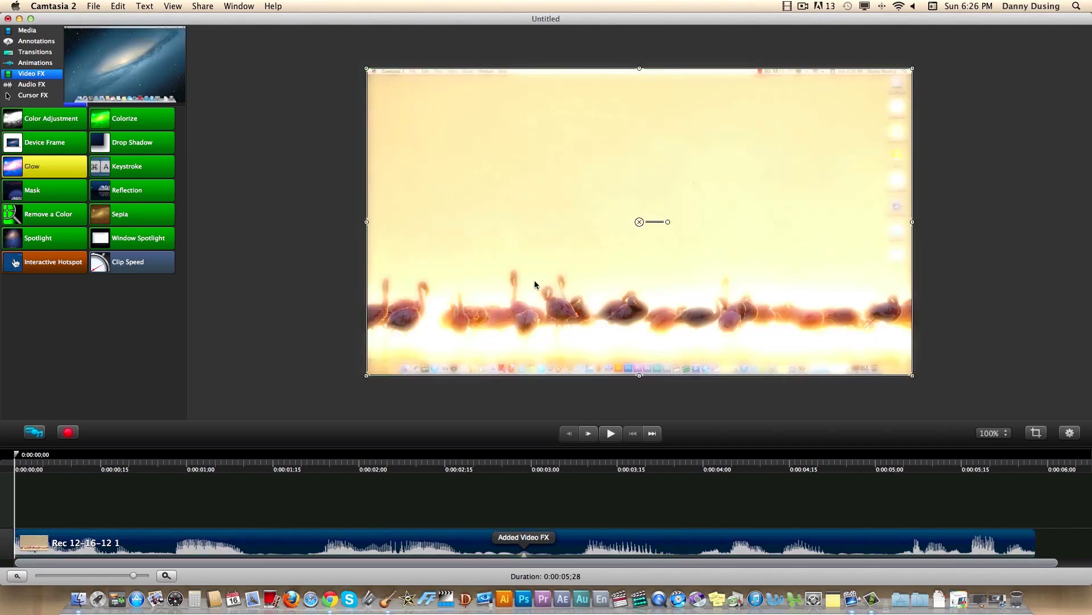
- Apply Glow to the clip, then browse the Animations, Media and Transitions libraries
click(132, 118)
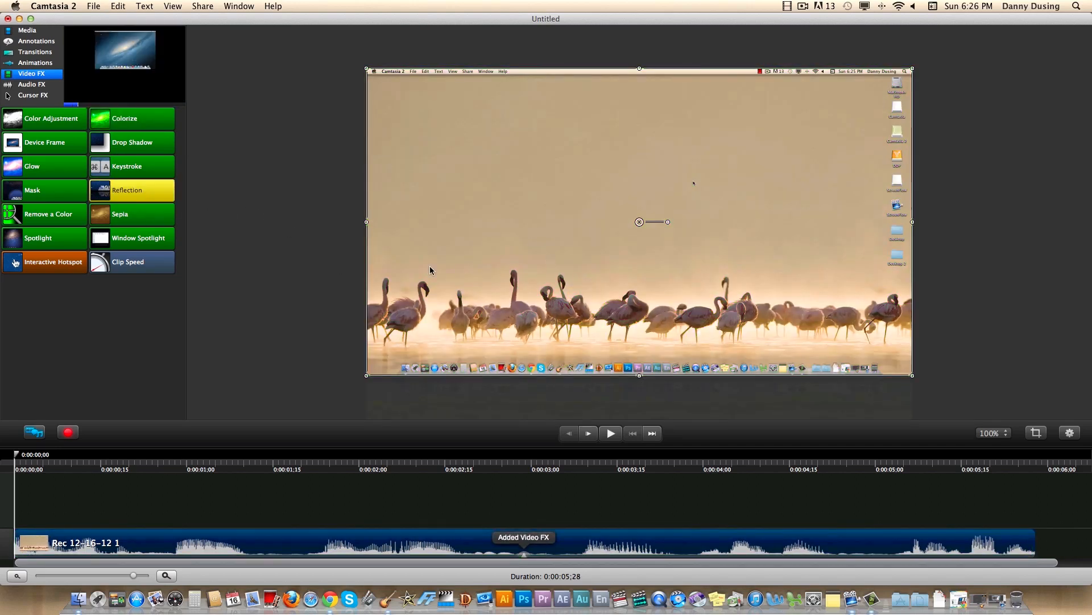
click(34, 63)
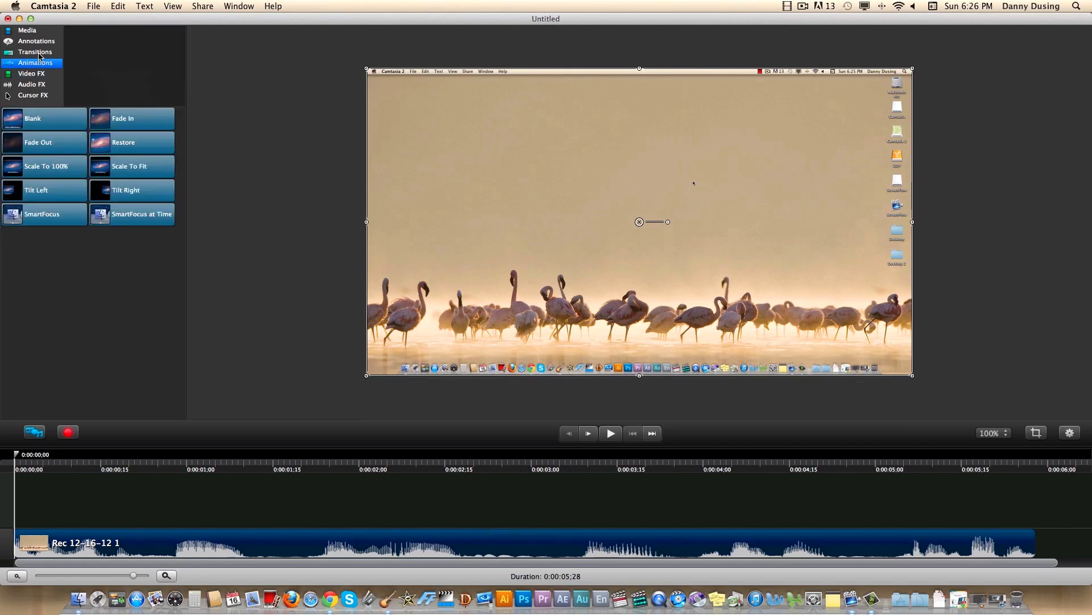
click(27, 29)
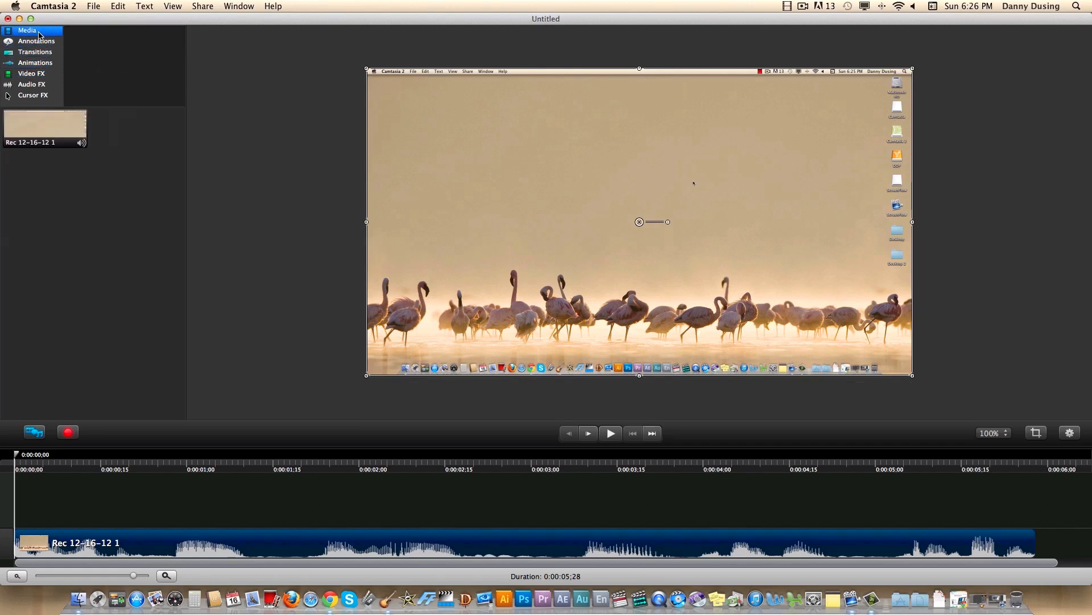
mouse_move(43, 49)
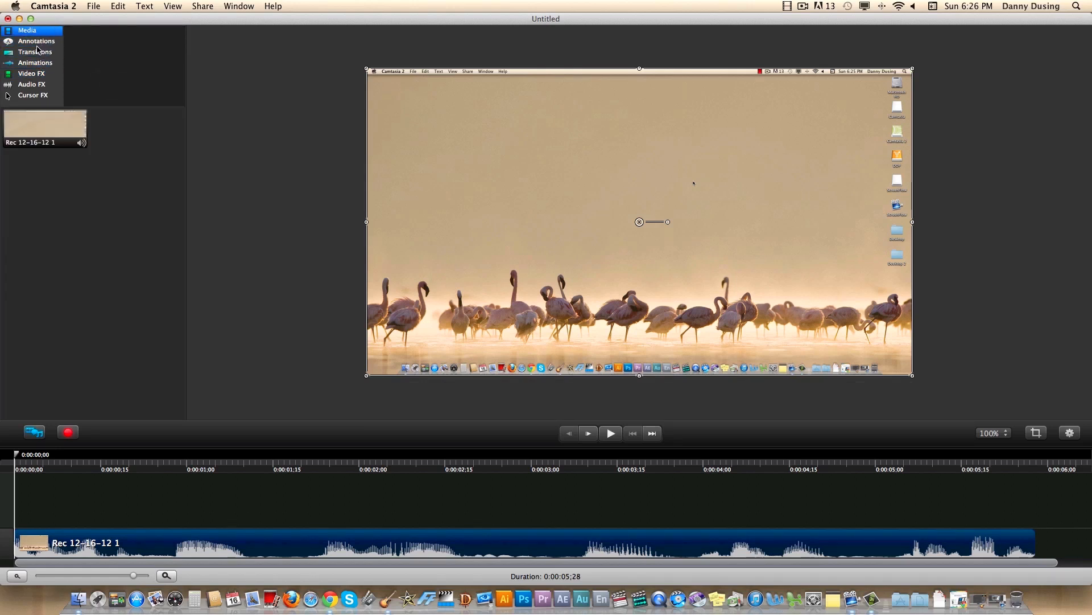
click(36, 51)
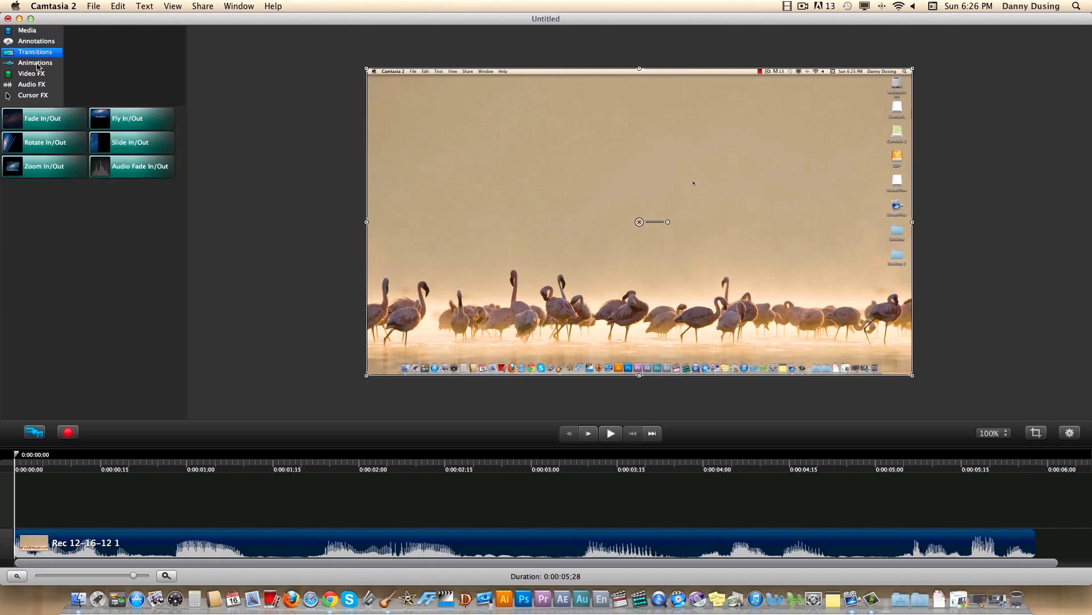
click(32, 73)
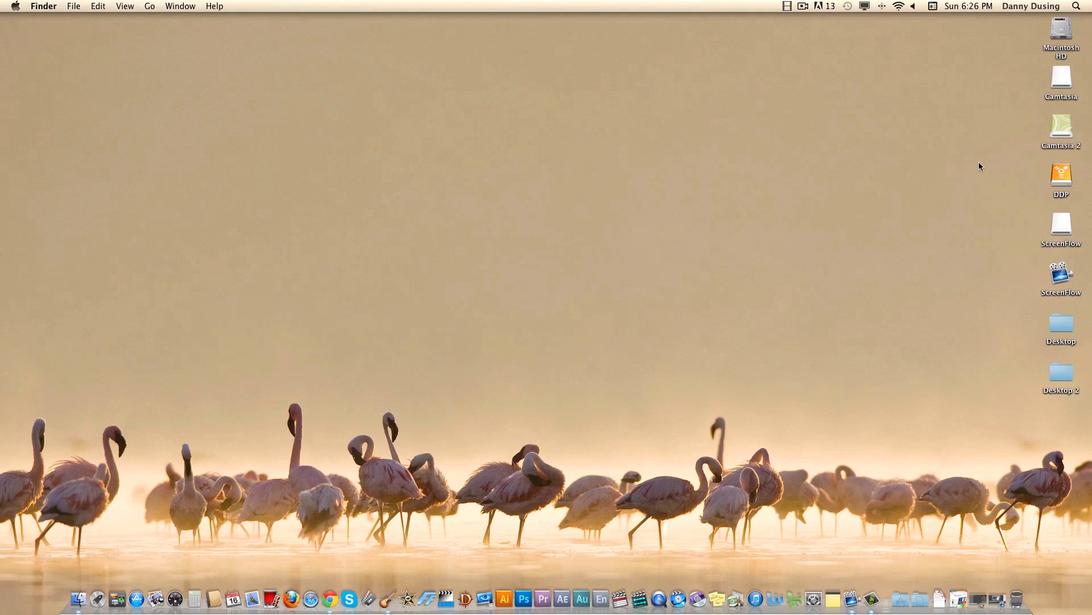
mouse_move(657, 594)
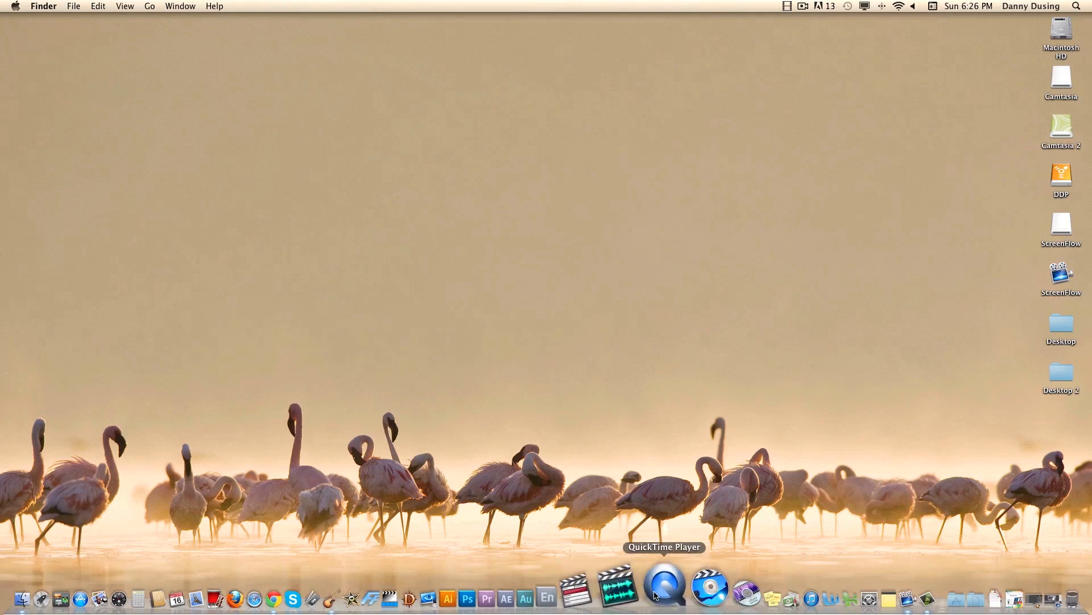
- Launch QuickTime Player, confirm version 10.1 in About, and show the File menu
click(659, 593)
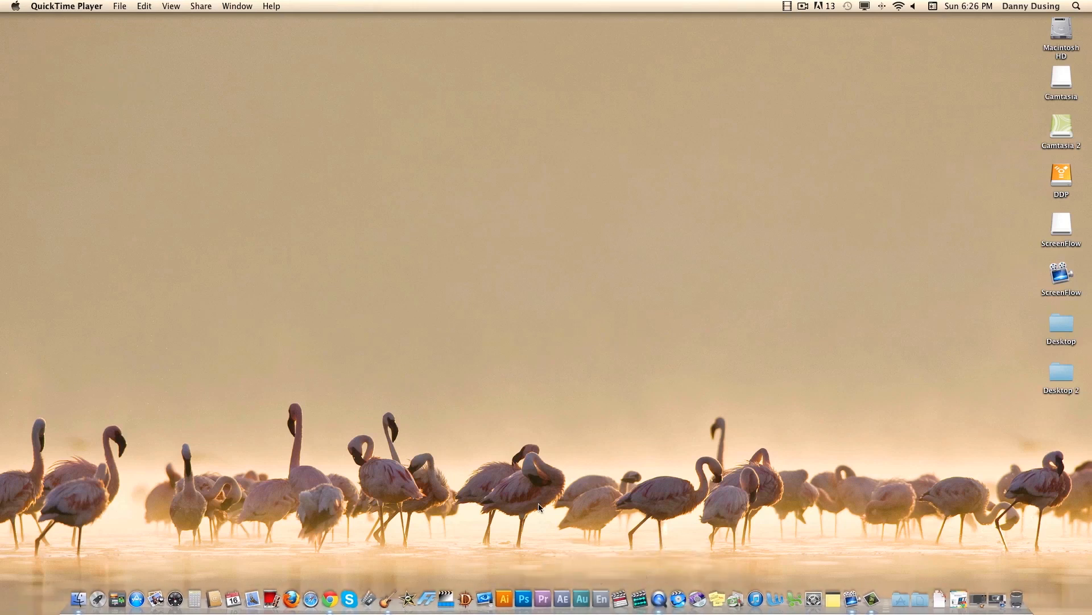
mouse_move(132, 13)
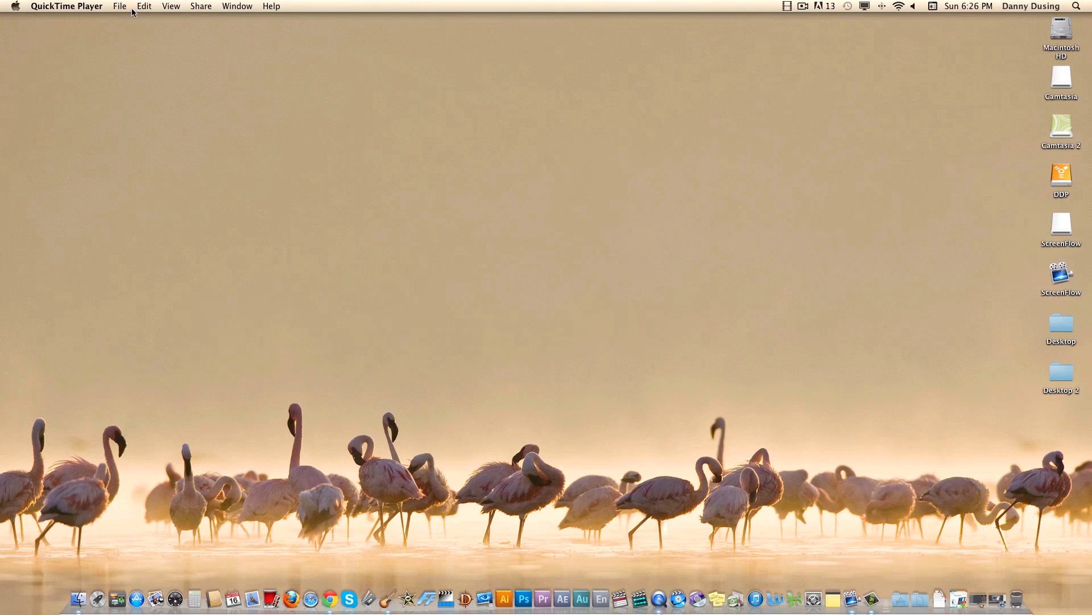
click(67, 5)
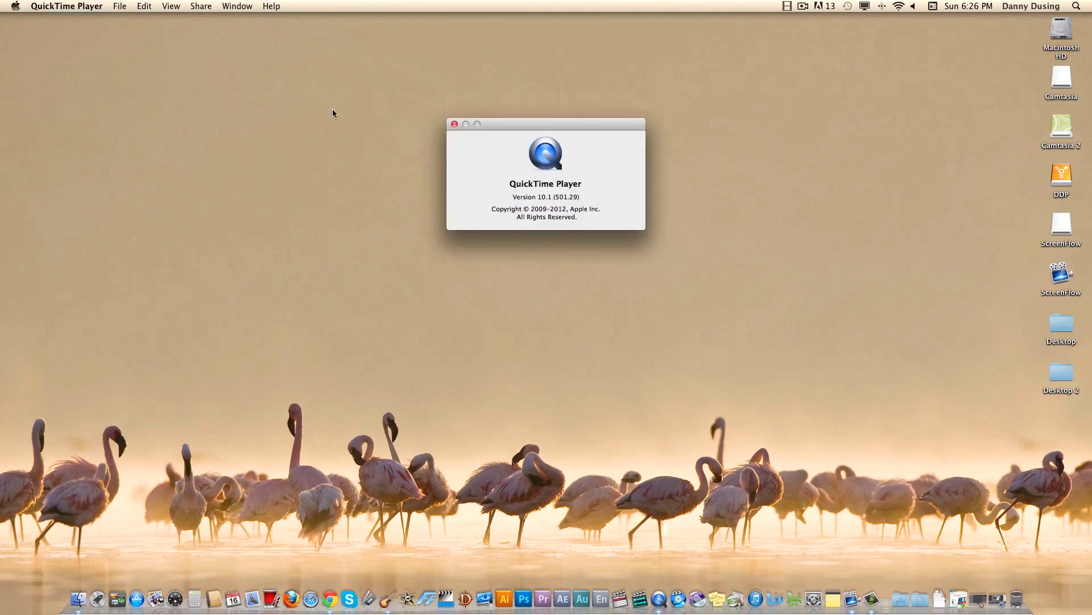
mouse_move(456, 126)
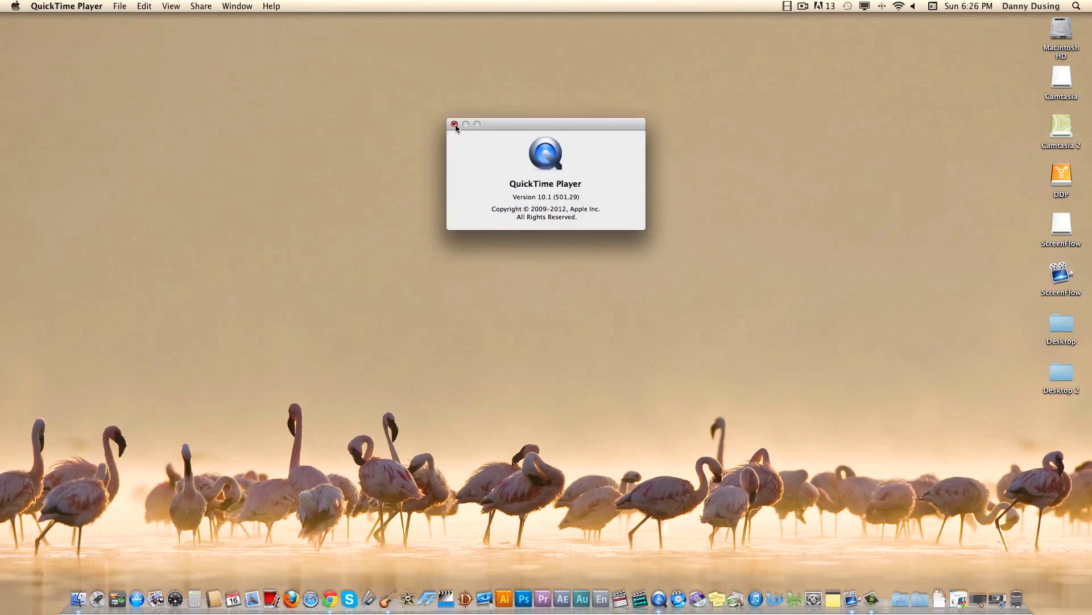
click(455, 123)
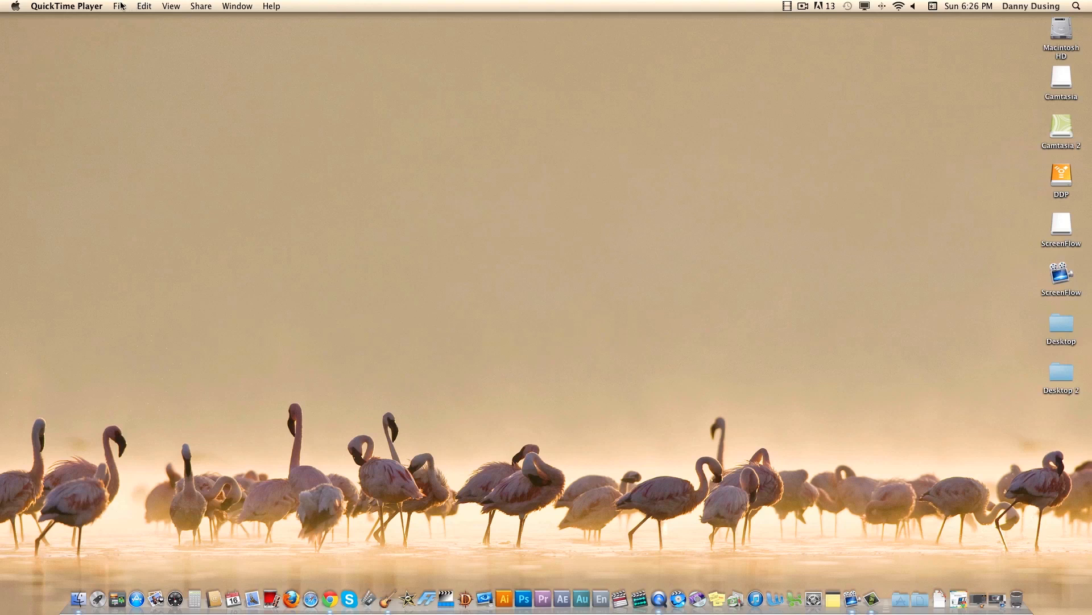
click(117, 5)
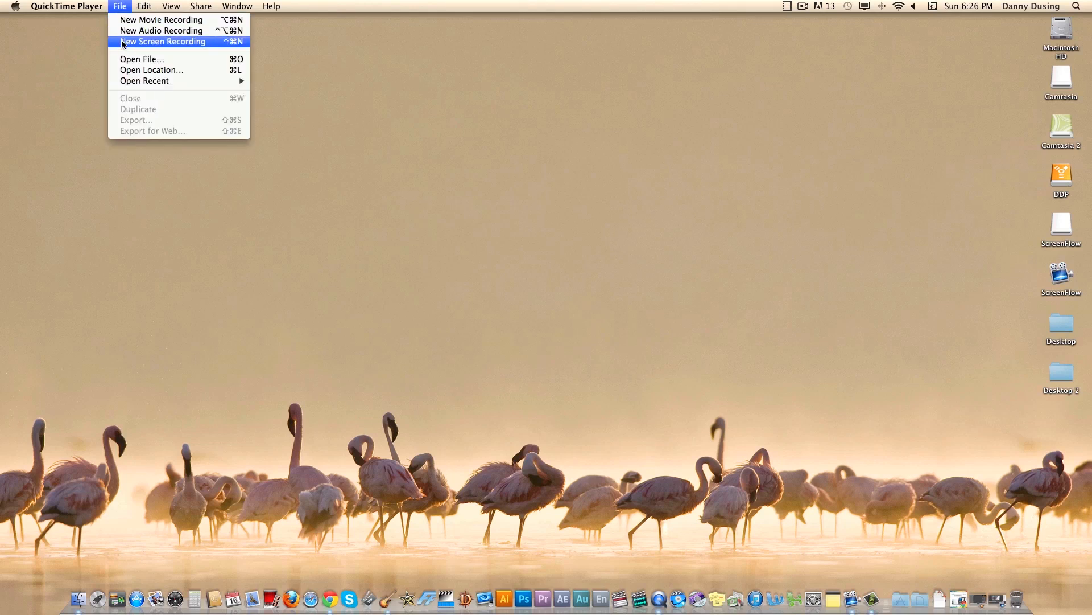
- Start a New Screen Recording session, reposition its window and check the microphone options
click(164, 41)
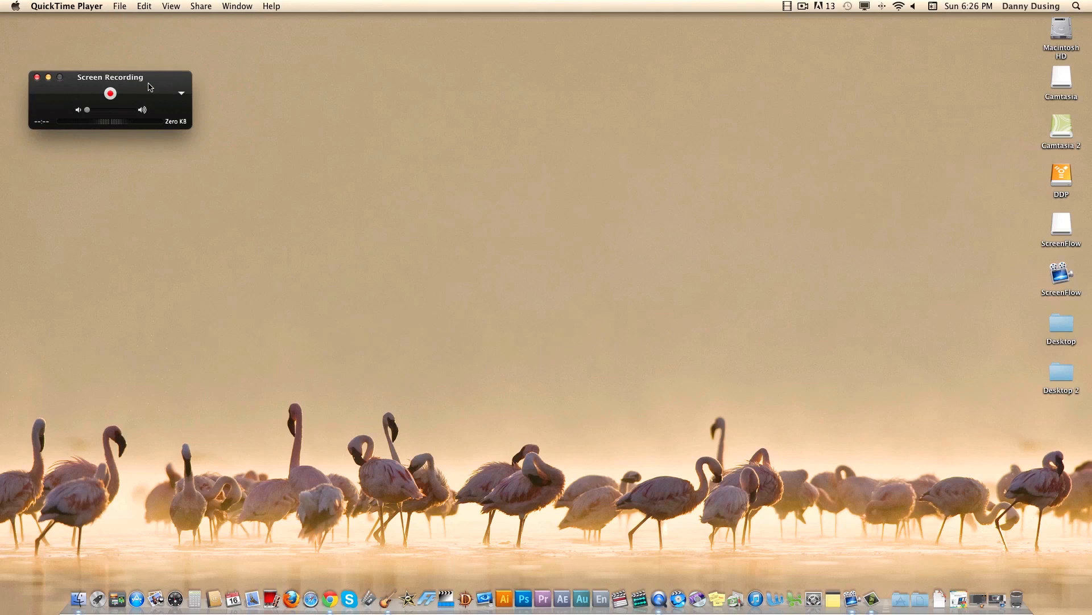
drag(110, 76, 281, 104)
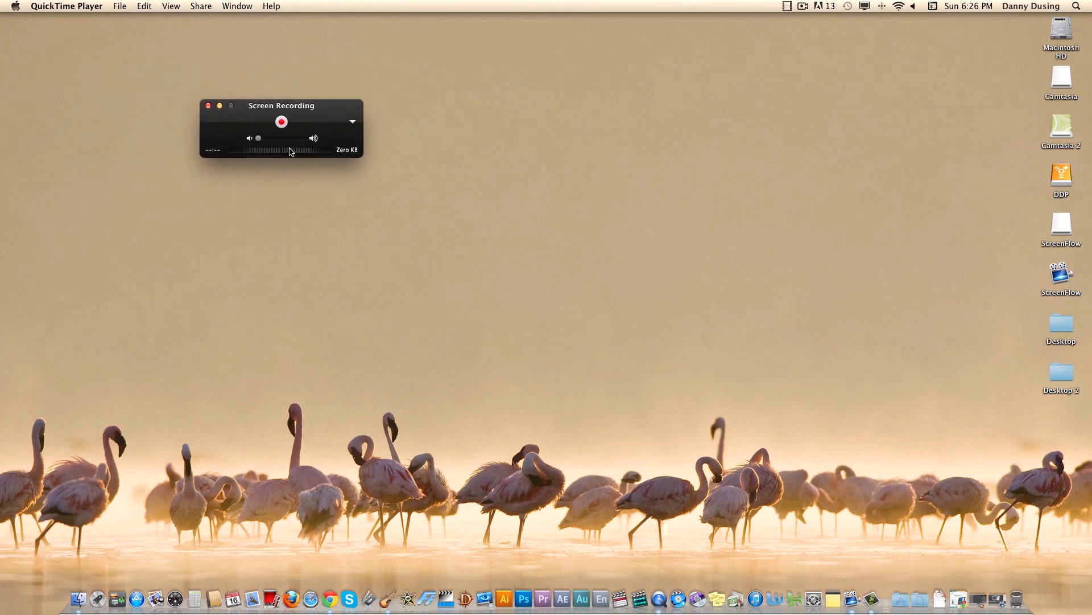
click(352, 121)
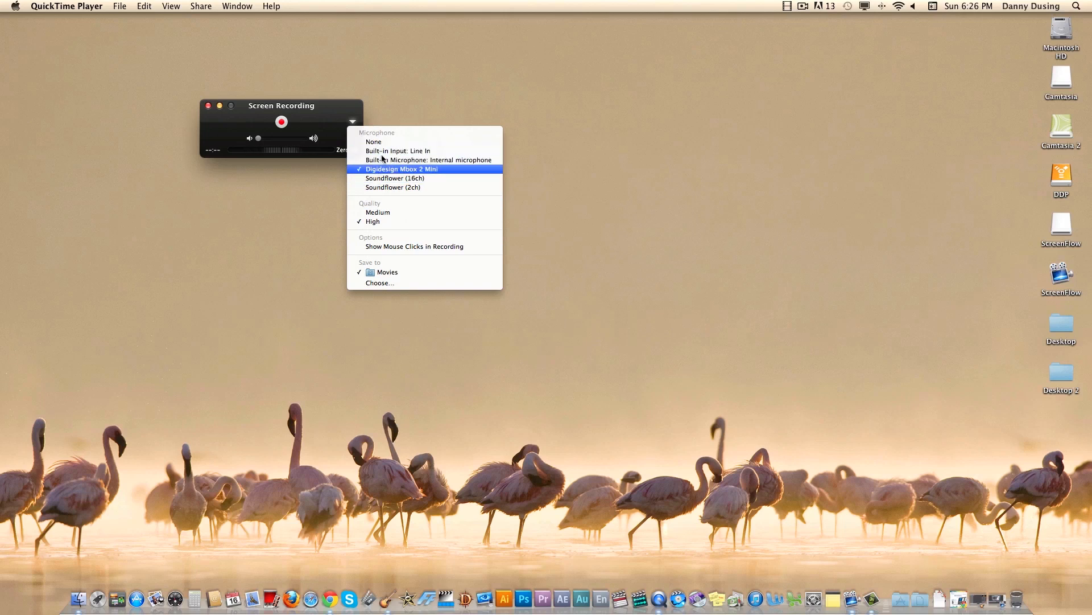
mouse_move(386, 221)
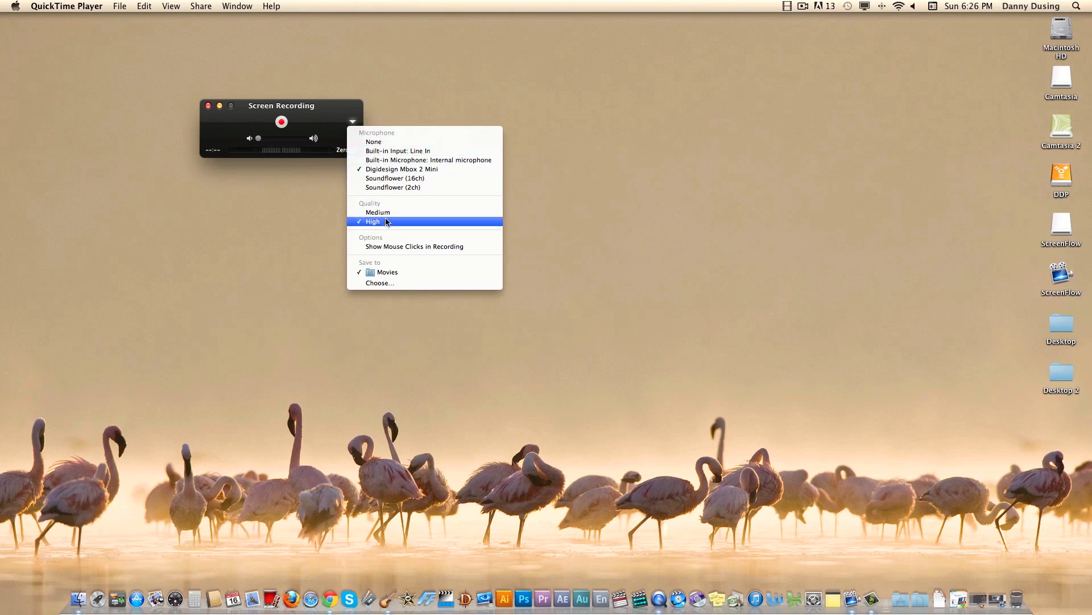
mouse_move(394, 246)
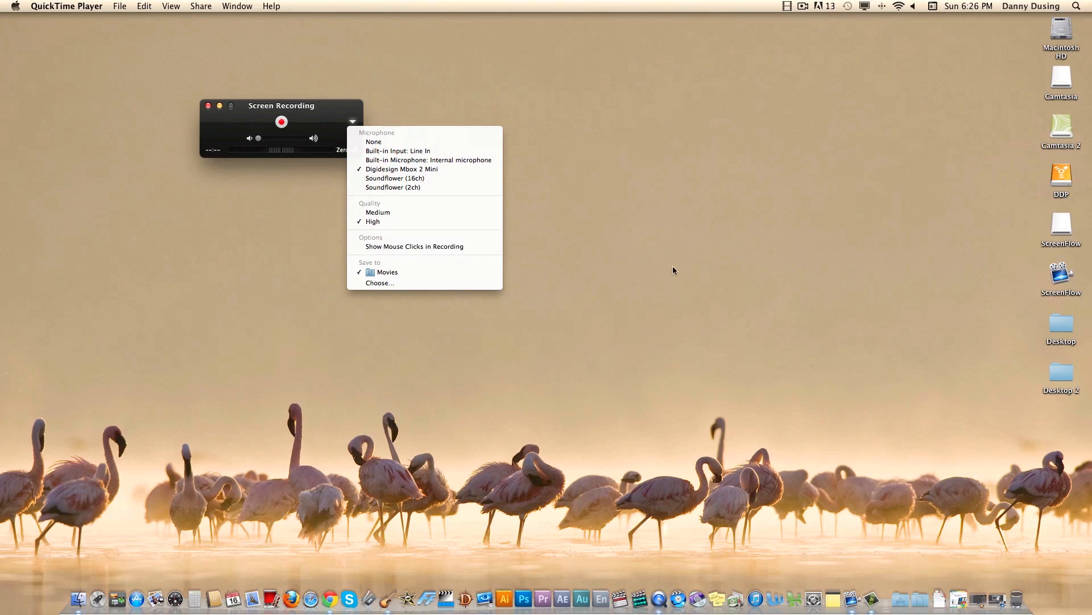
mouse_move(421, 173)
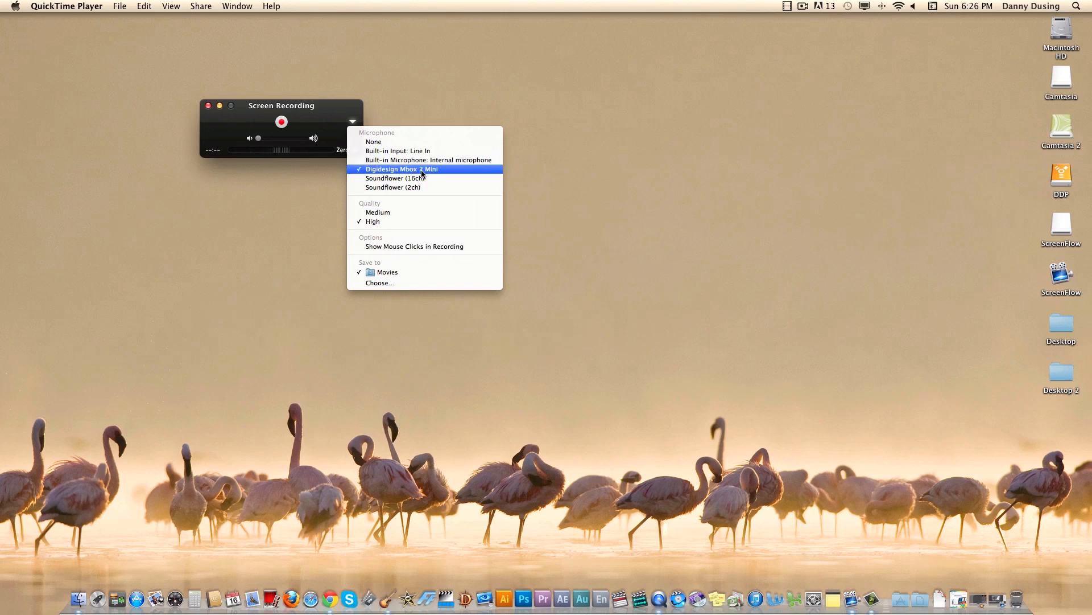
mouse_move(412, 161)
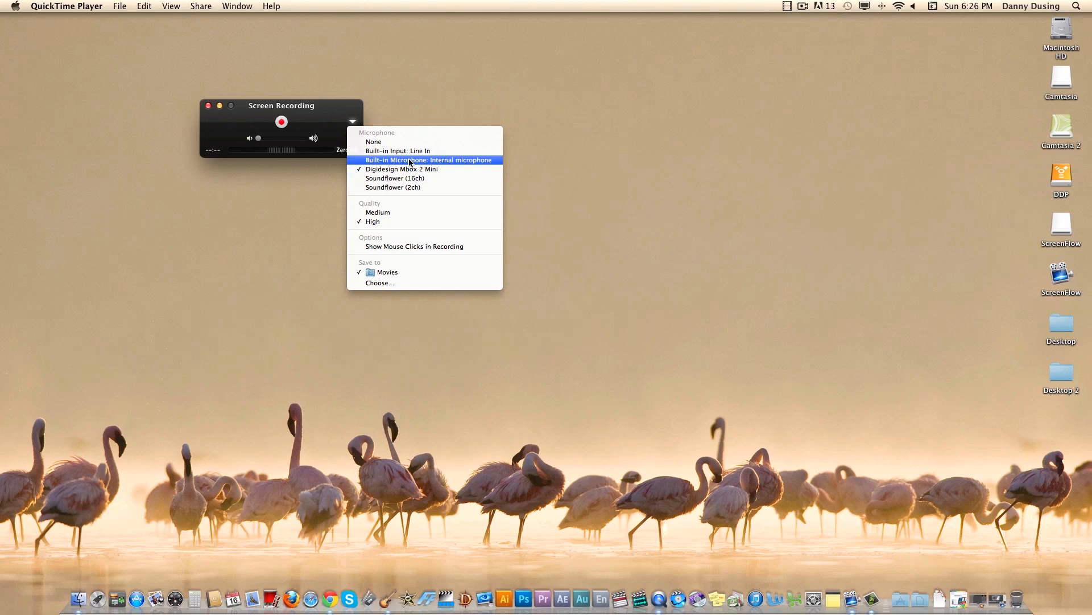
click(428, 159)
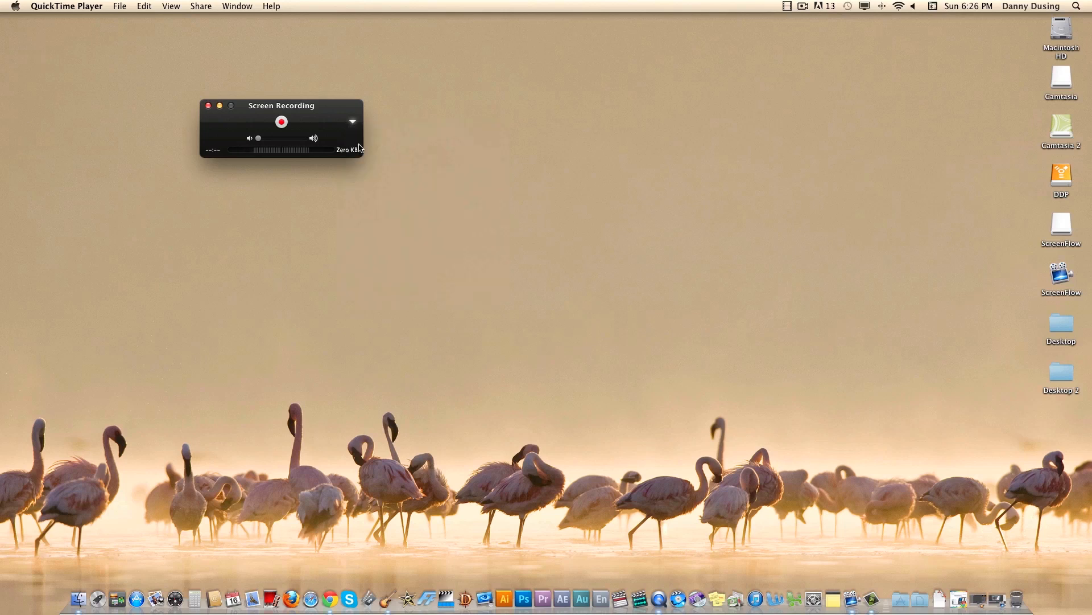
click(353, 122)
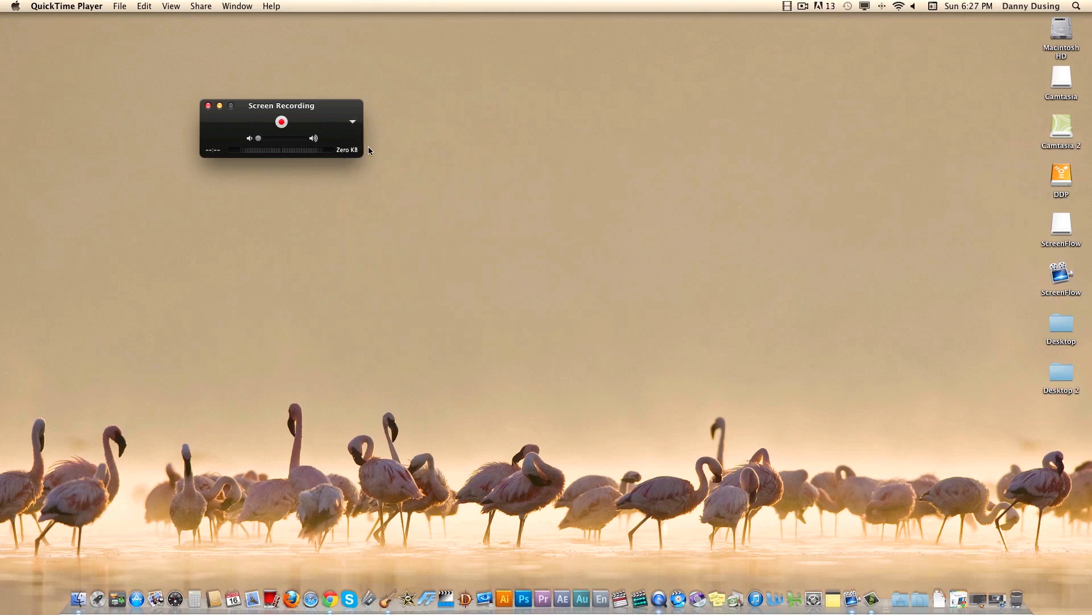
click(352, 122)
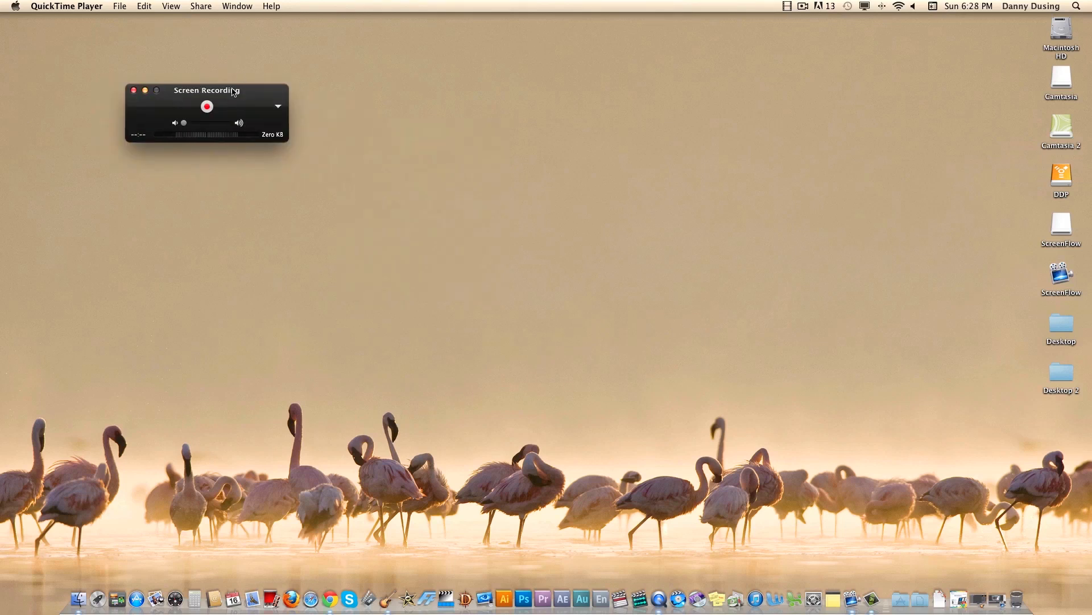
- Recheck the microphone, quality and save-location options, then quit QuickTime Player
click(278, 107)
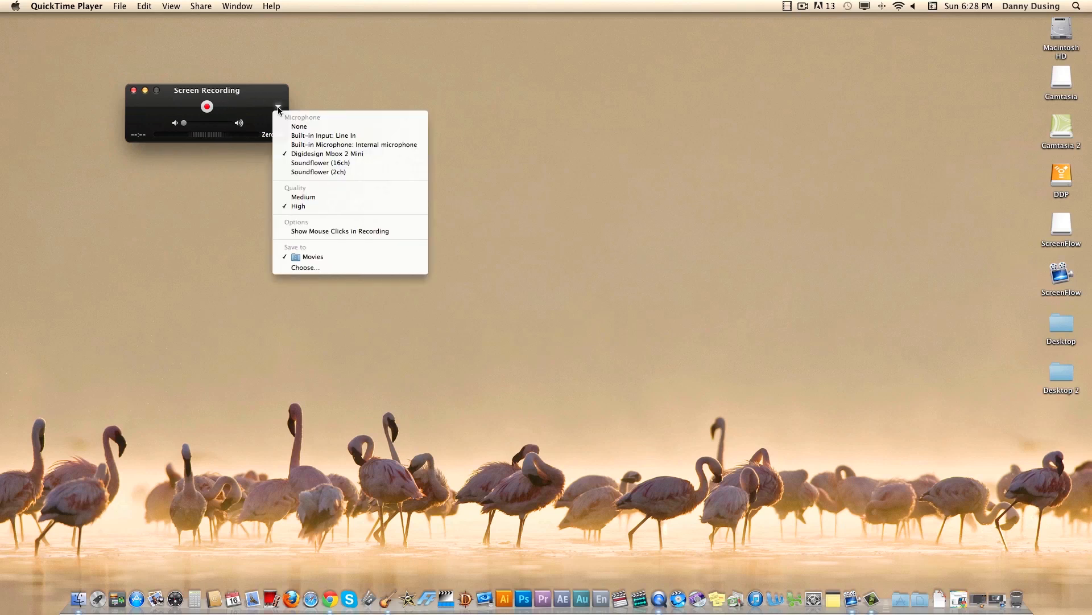
click(153, 48)
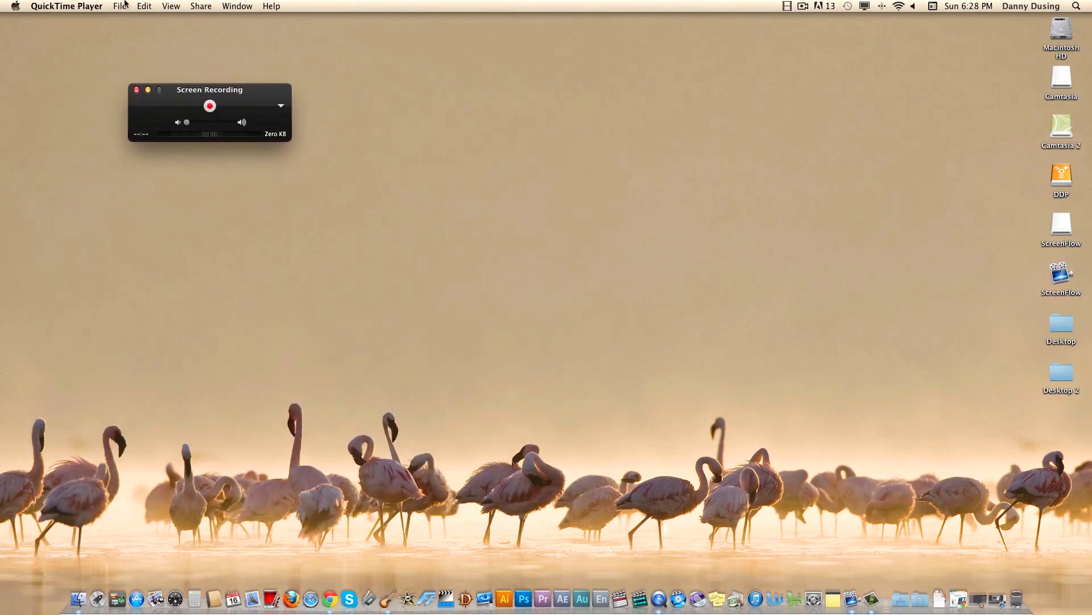
mouse_move(226, 146)
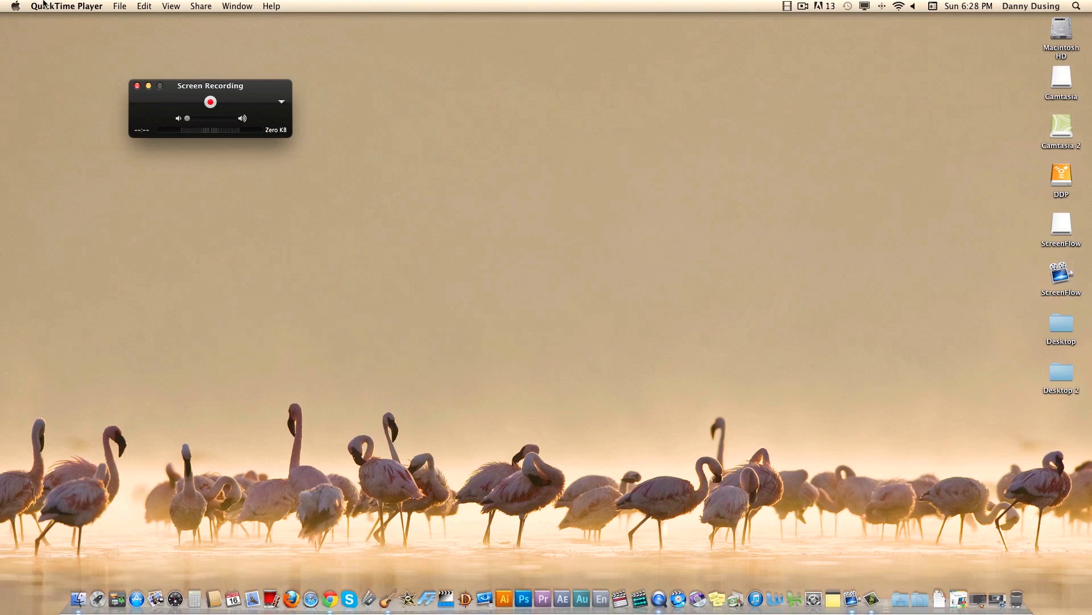
click(66, 6)
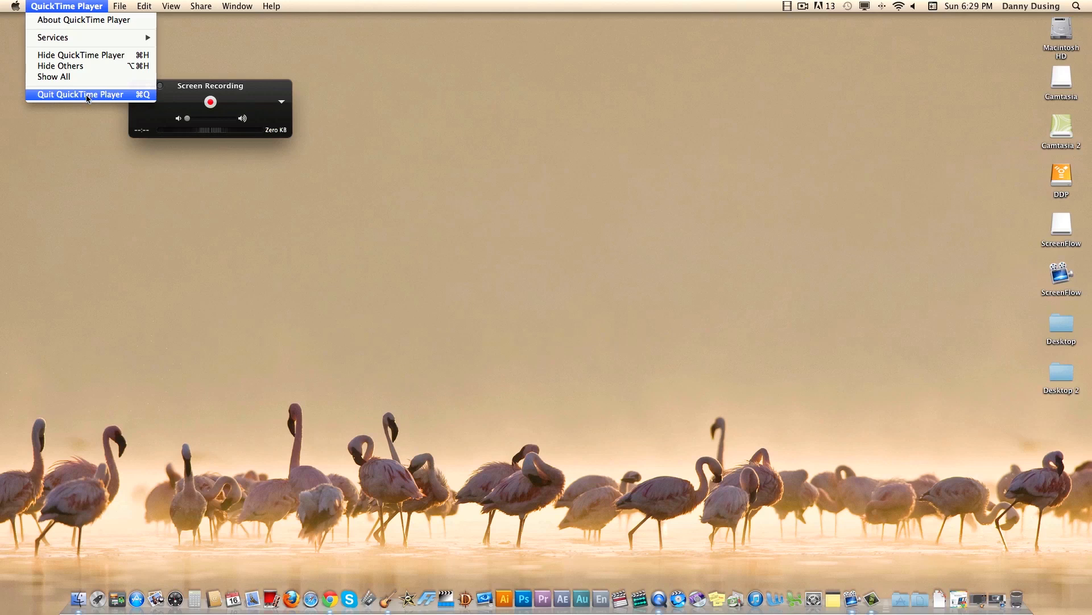
click(79, 94)
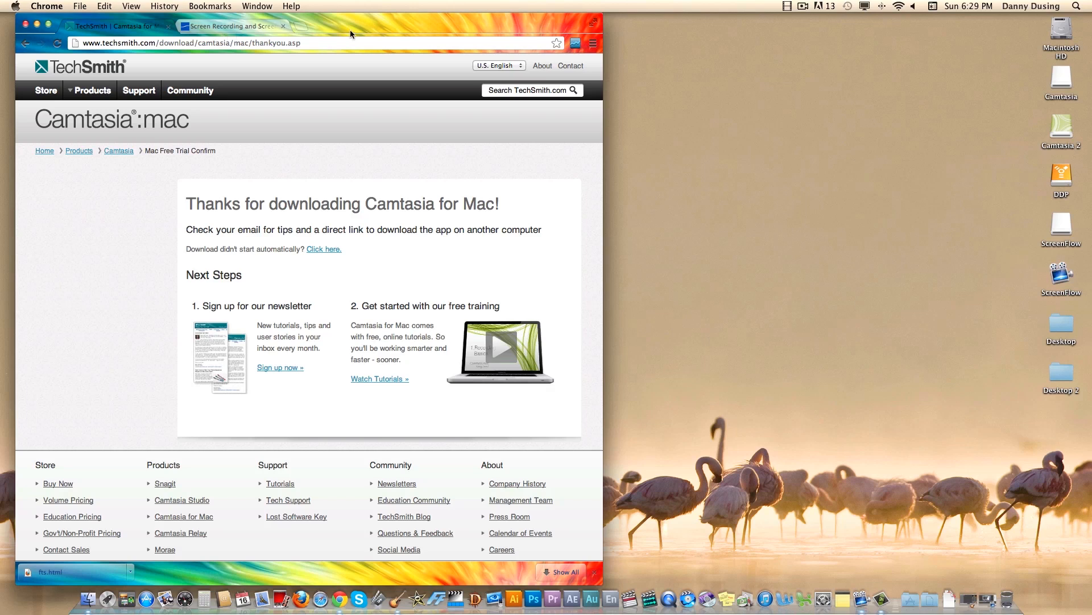
mouse_move(233, 27)
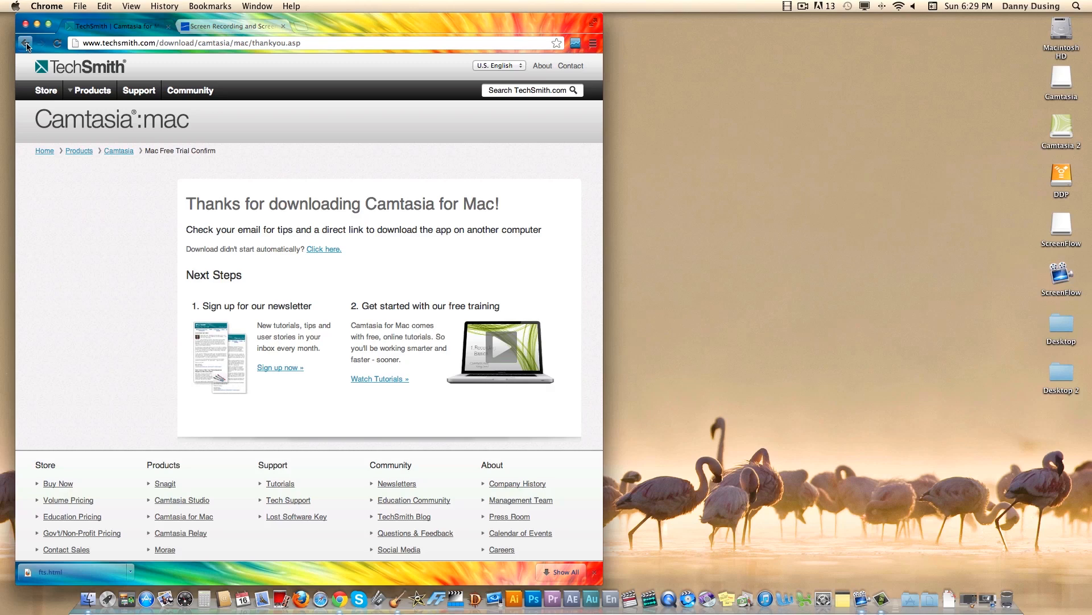
mouse_move(83, 84)
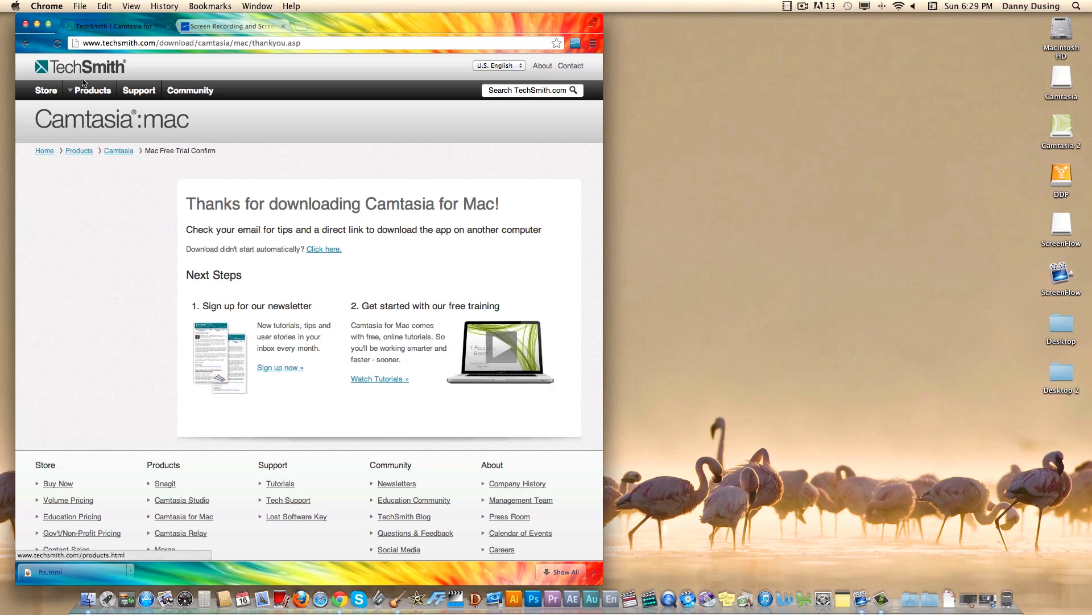
- View the $99.00 Camtasia for Mac store page via Buy Now, then switch to the ScreenFlow tab
click(25, 44)
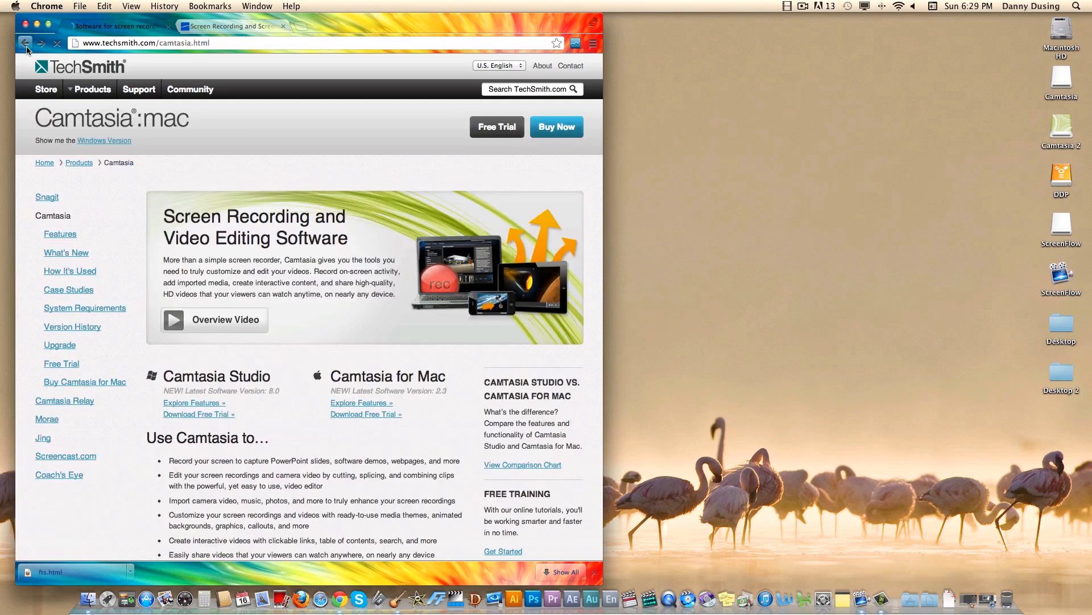
mouse_move(81, 91)
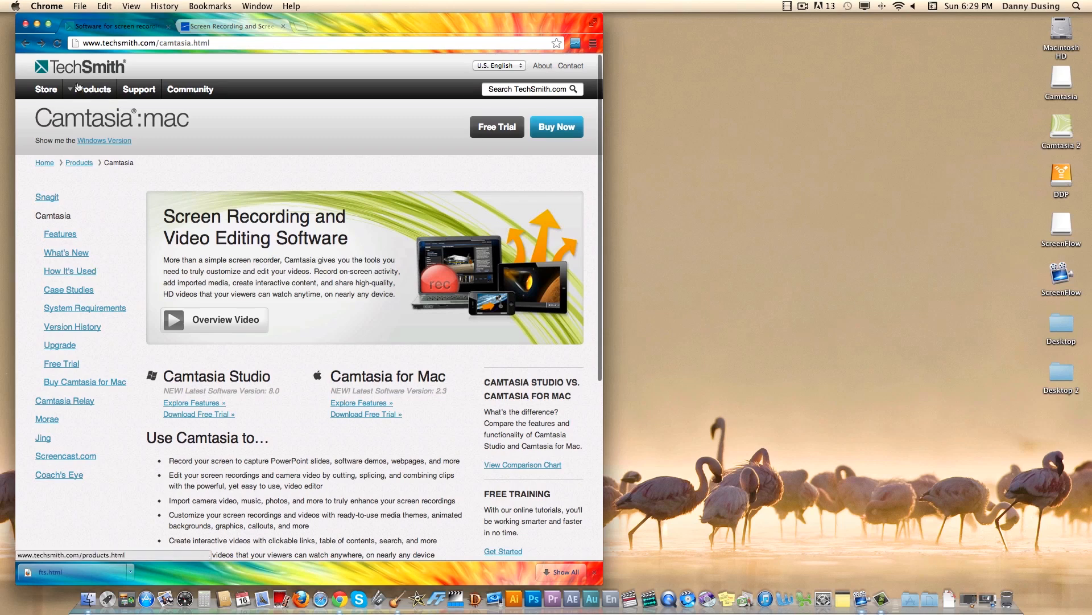
mouse_move(430, 104)
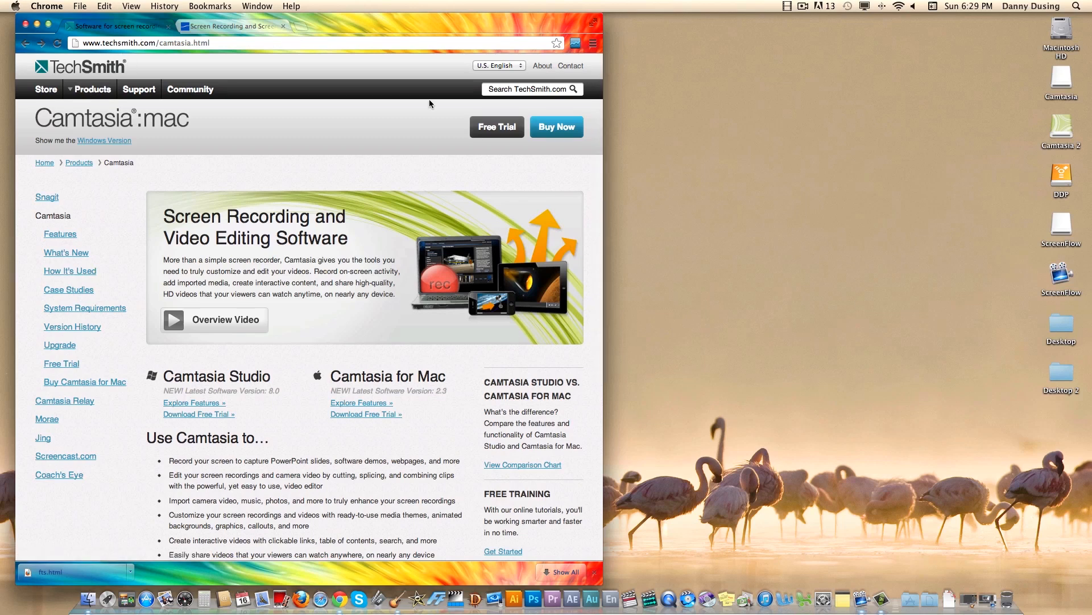
click(558, 126)
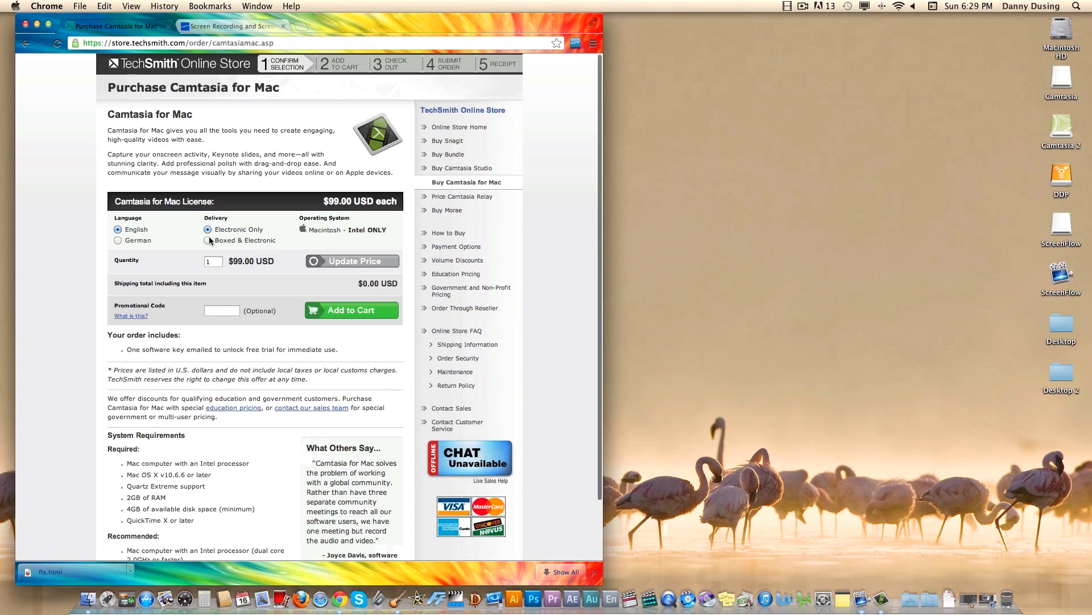
click(207, 240)
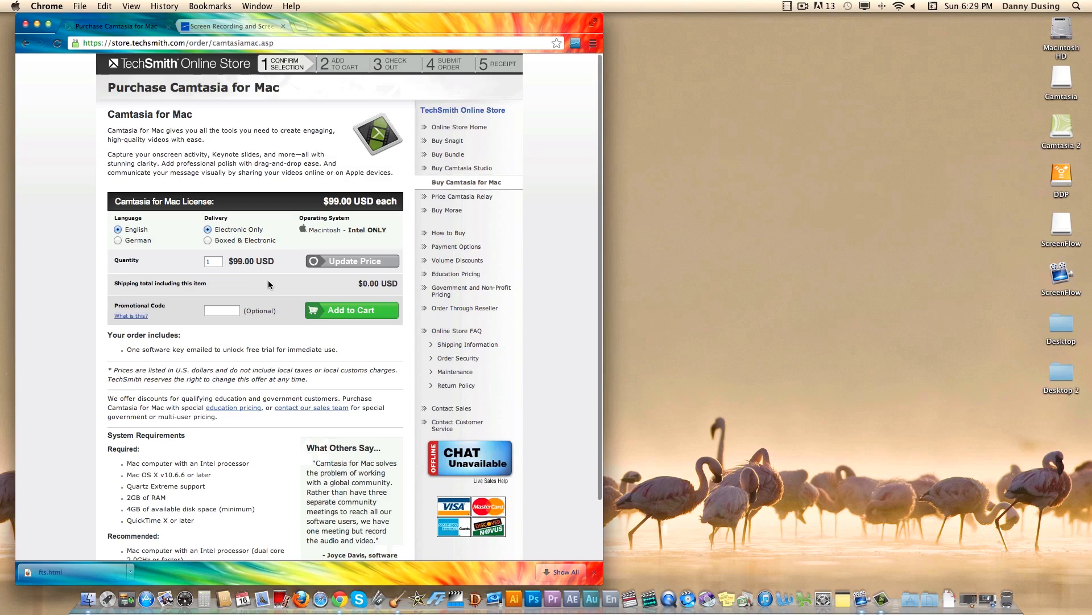
mouse_move(285, 75)
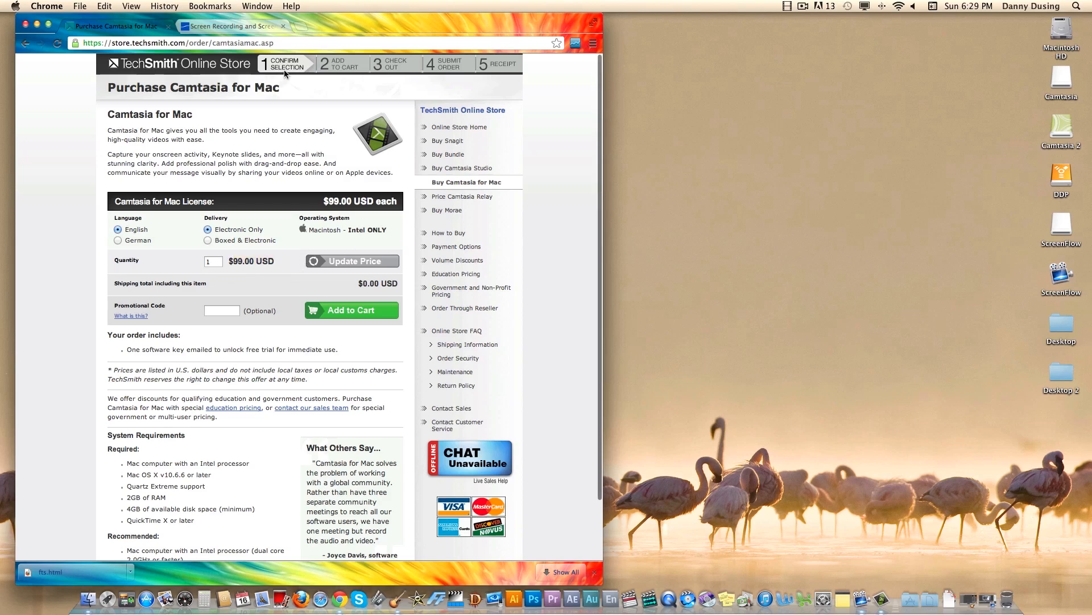
click(239, 26)
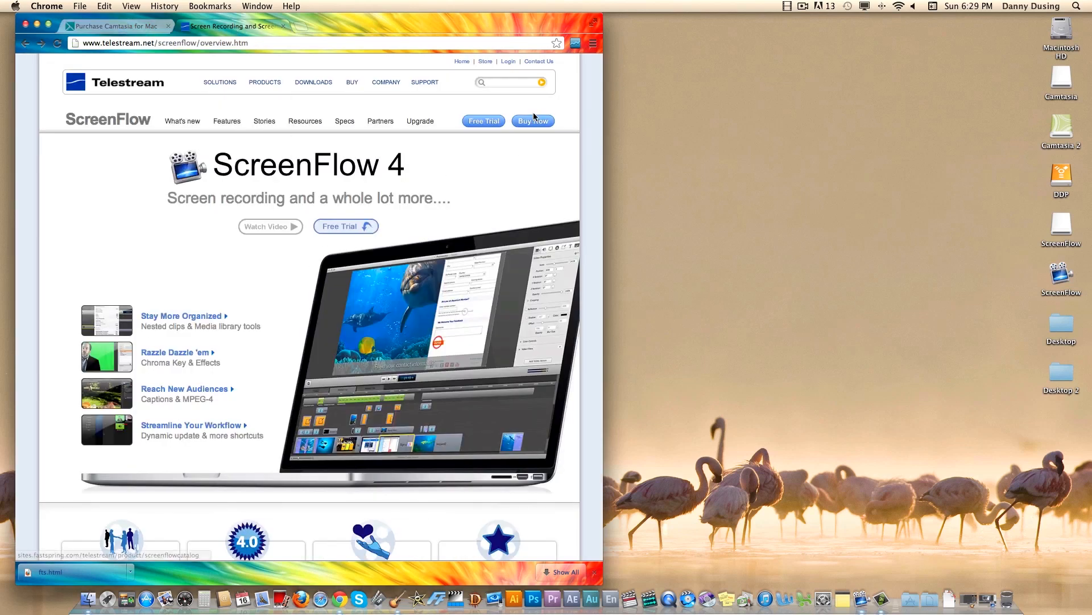
- Go to the ScreenFlow purchase page from the ScreenFlow 4 overview via Buy Now
click(532, 121)
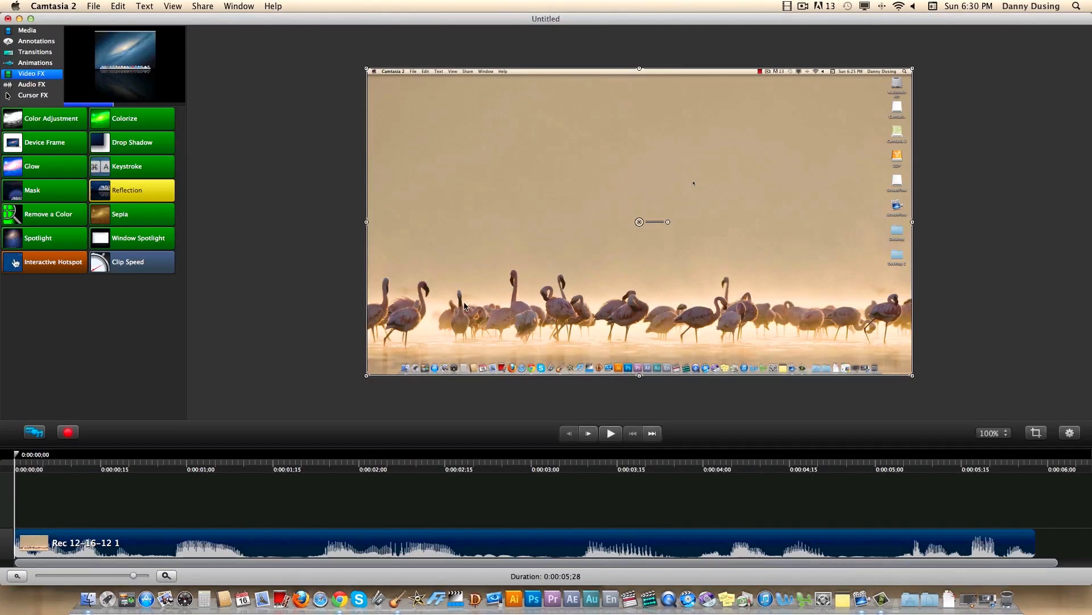
- Browse the media clips and annotation styles, removing the sample Abc text annotation
click(25, 30)
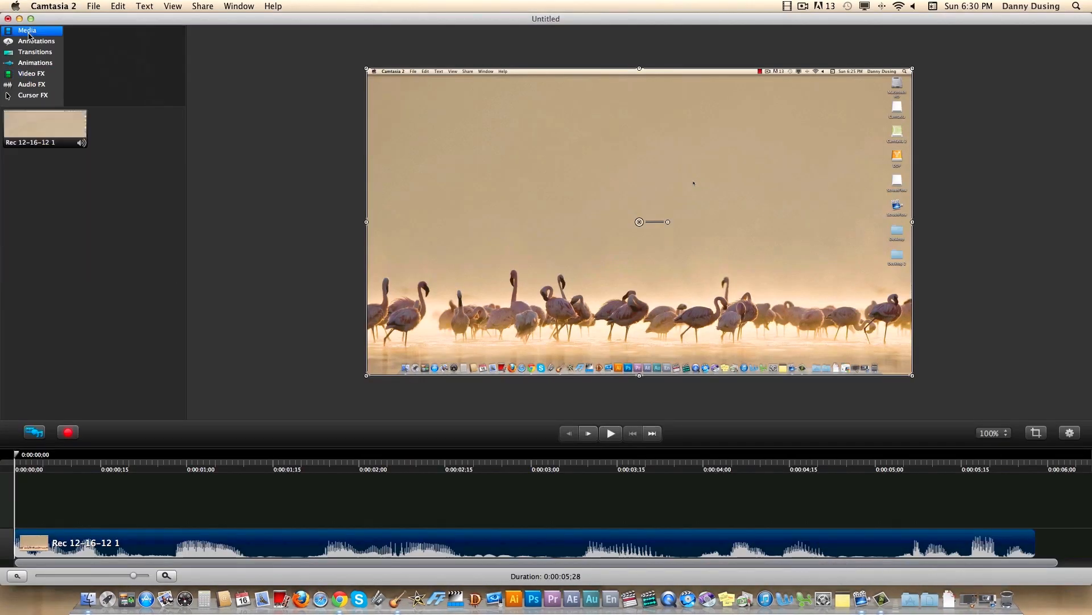
click(35, 41)
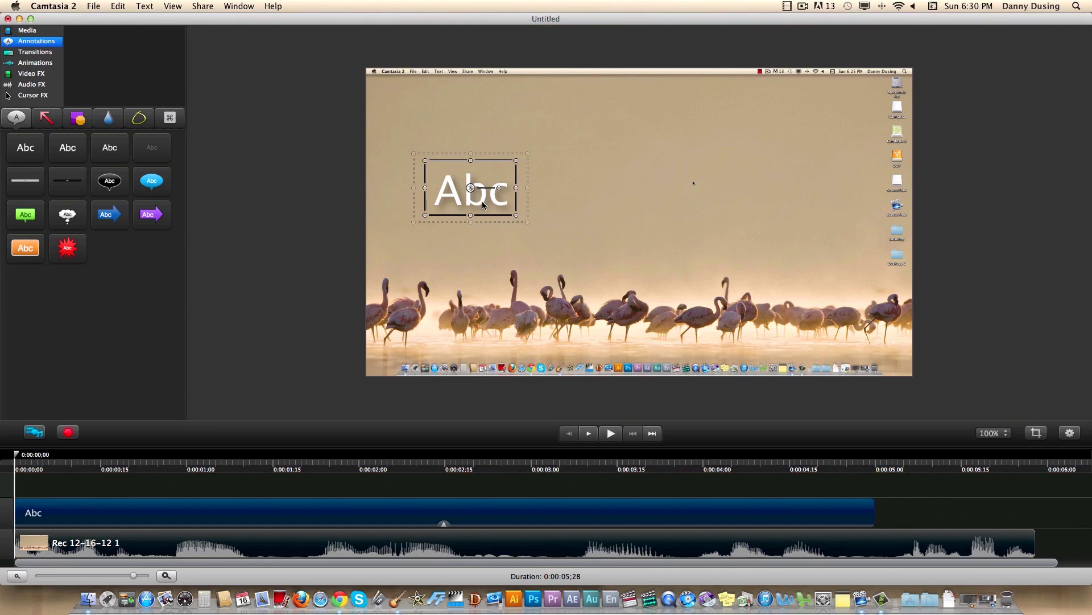
key(Delete)
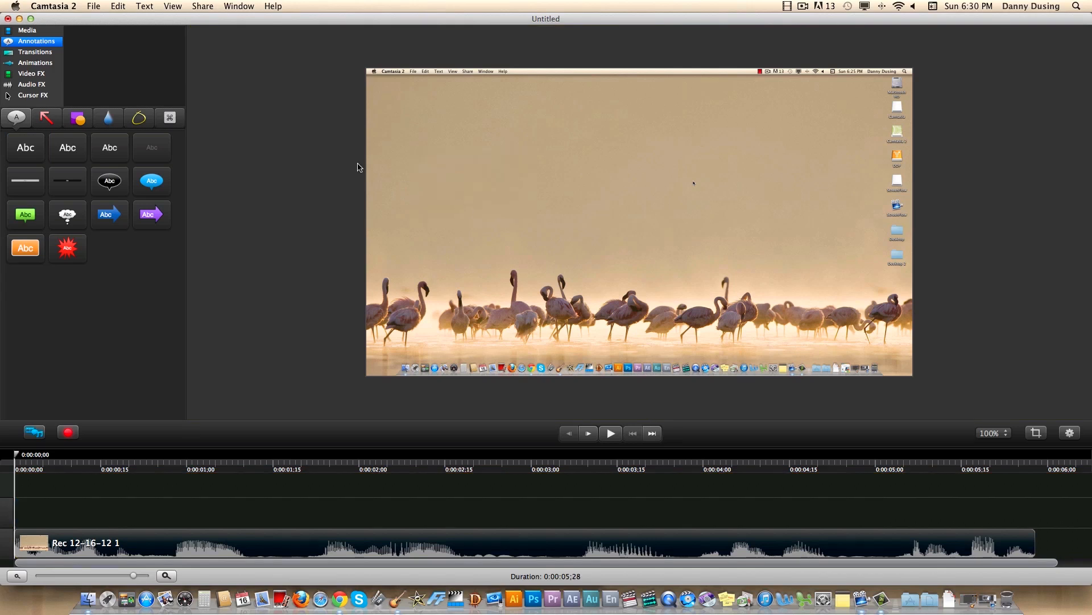
mouse_move(90, 170)
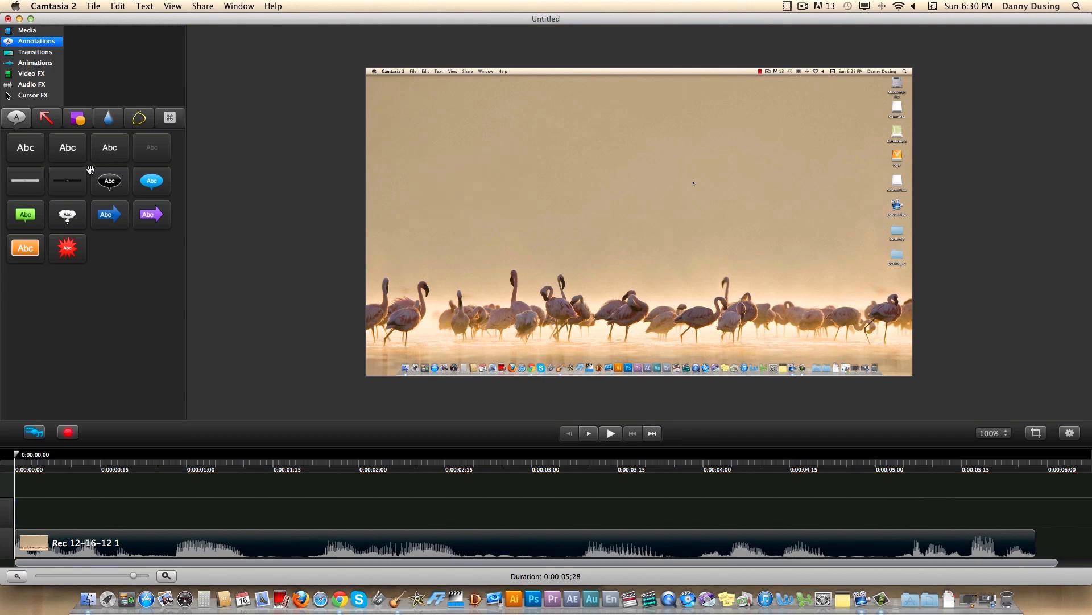
- Return to the media library and show the animation presets
click(22, 31)
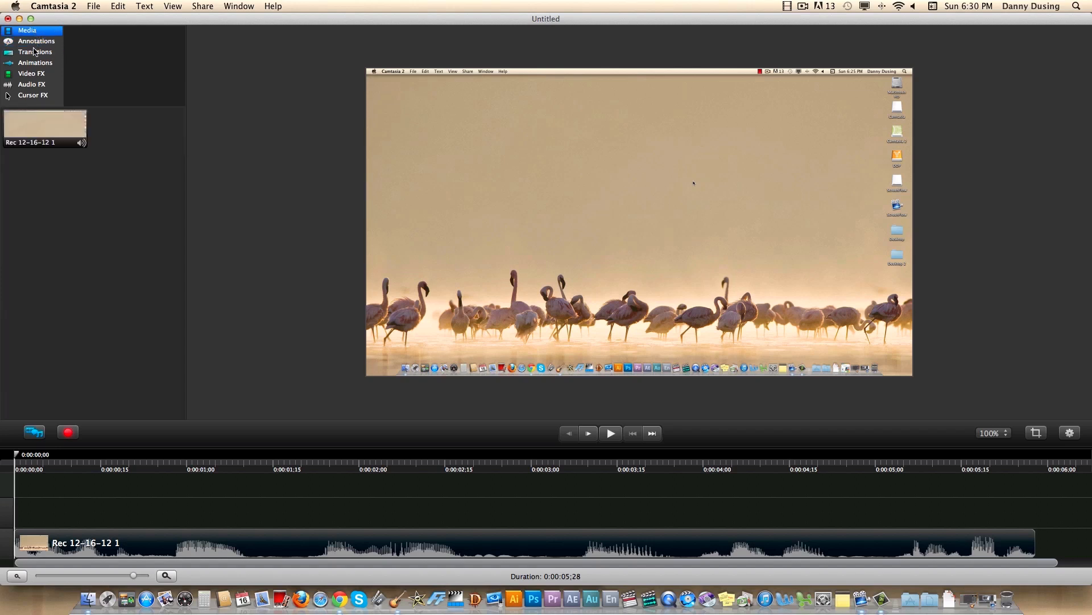
click(34, 63)
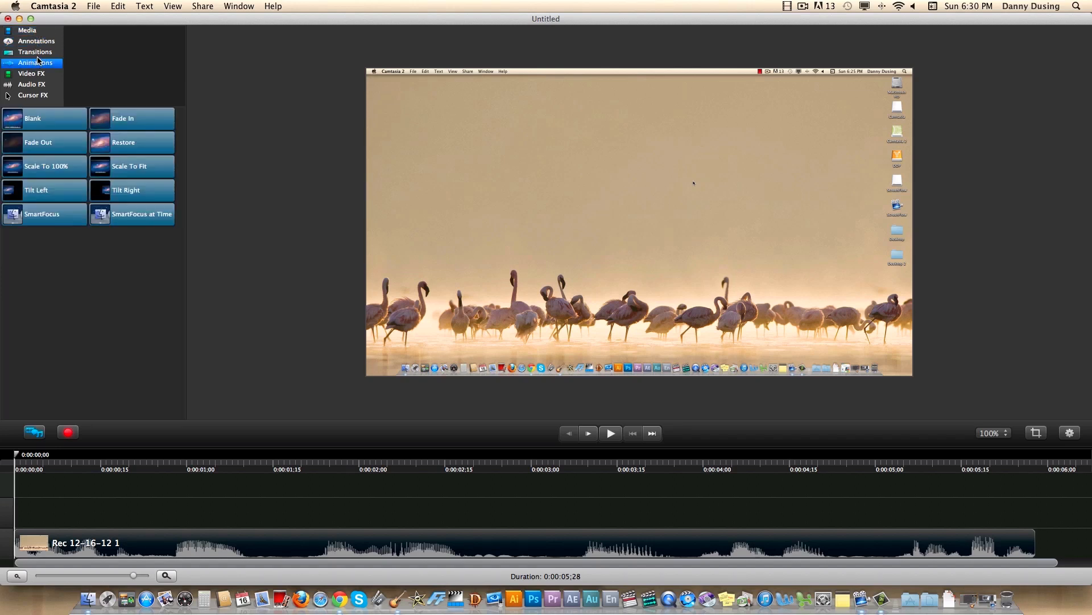
mouse_move(111, 490)
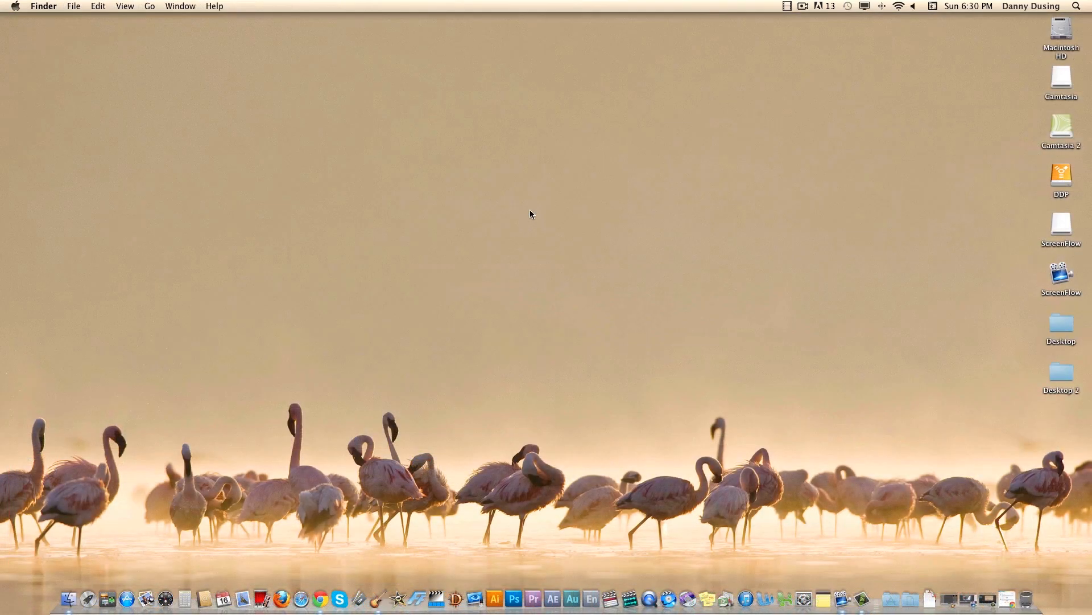
mouse_move(860, 596)
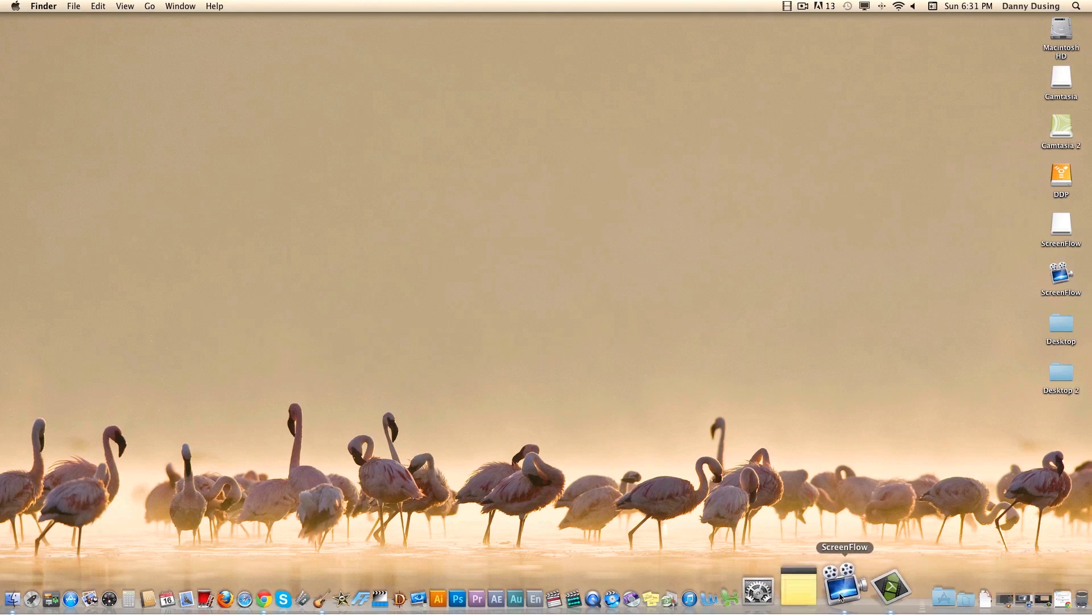
mouse_move(808, 599)
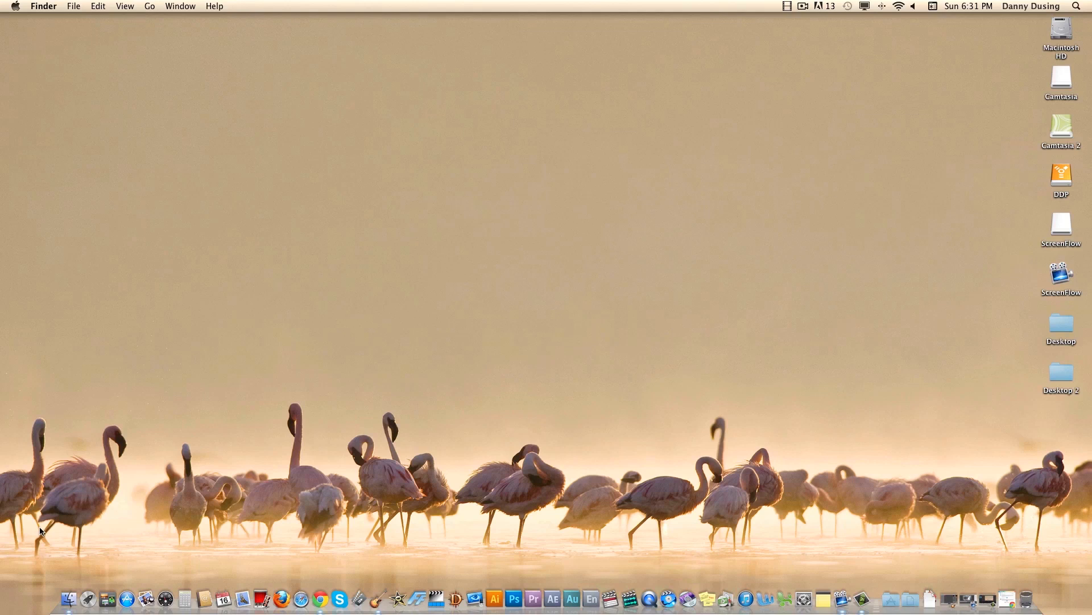
mouse_move(132, 483)
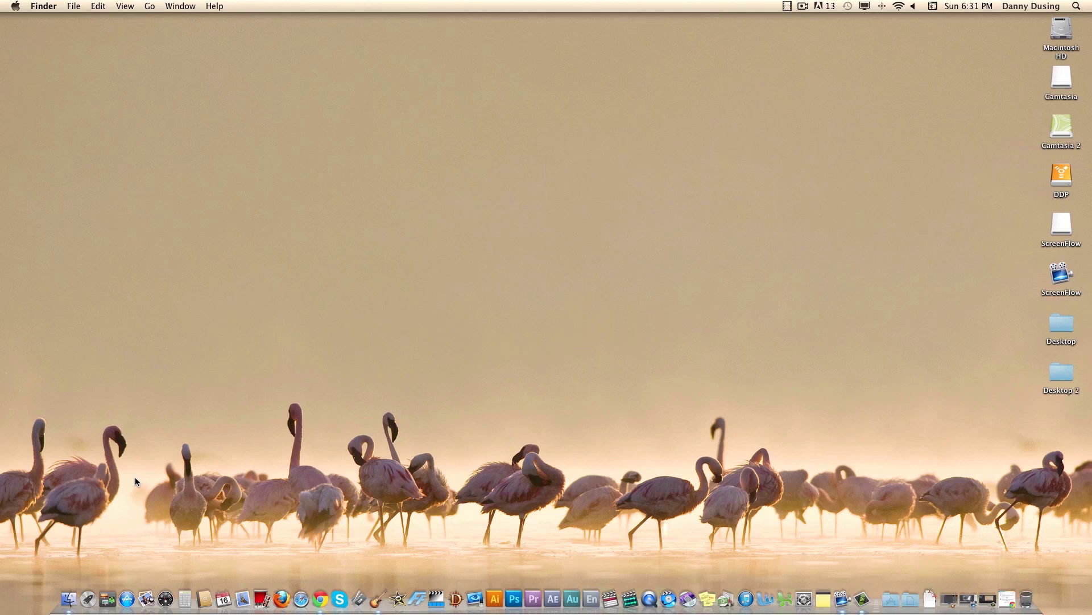
mouse_move(84, 421)
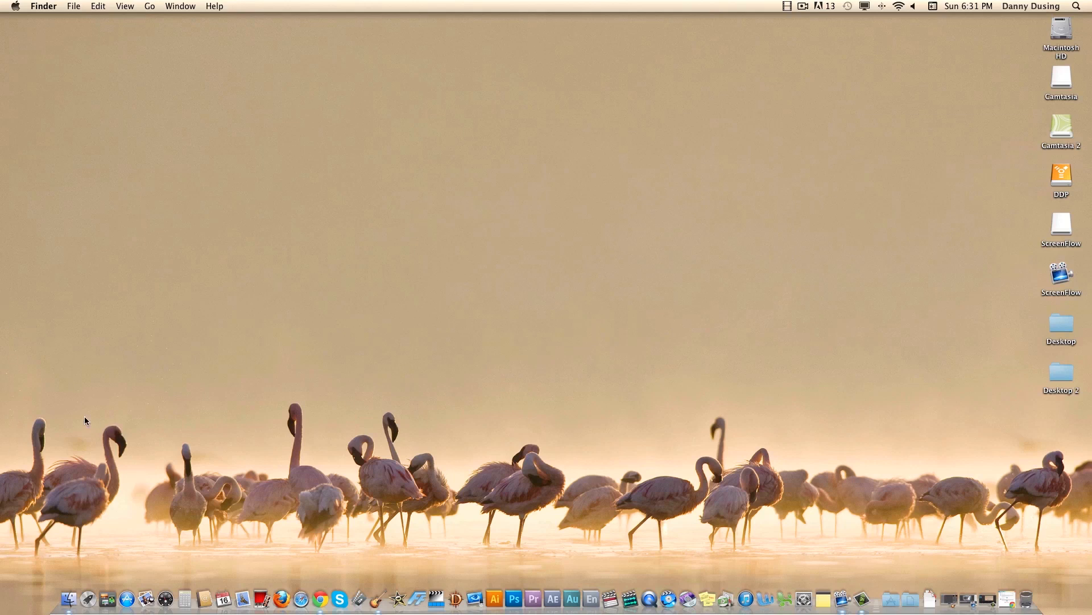